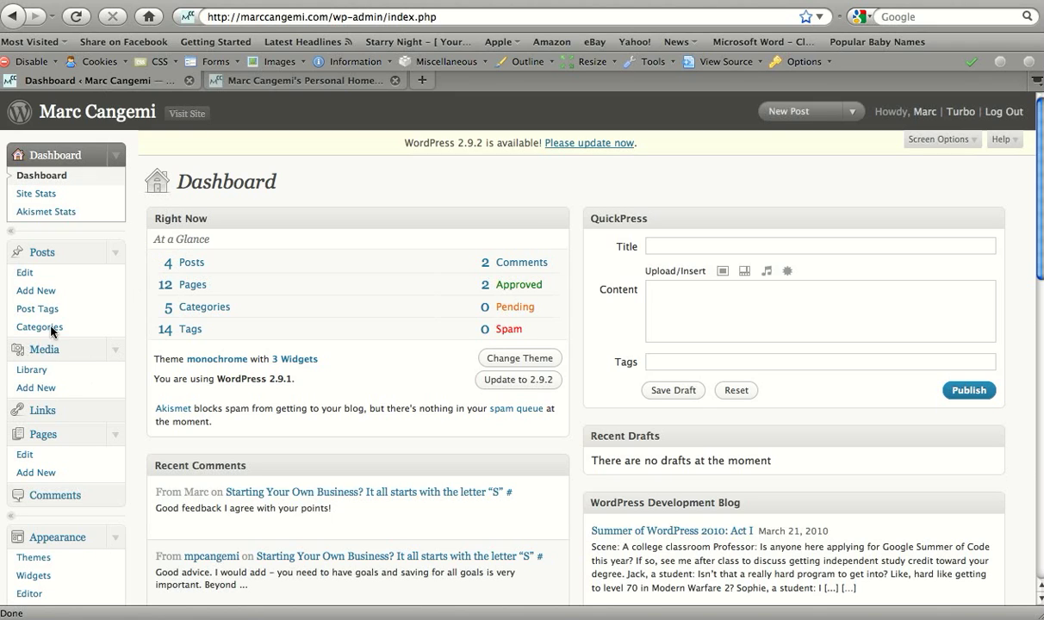
mouse_move(41, 398)
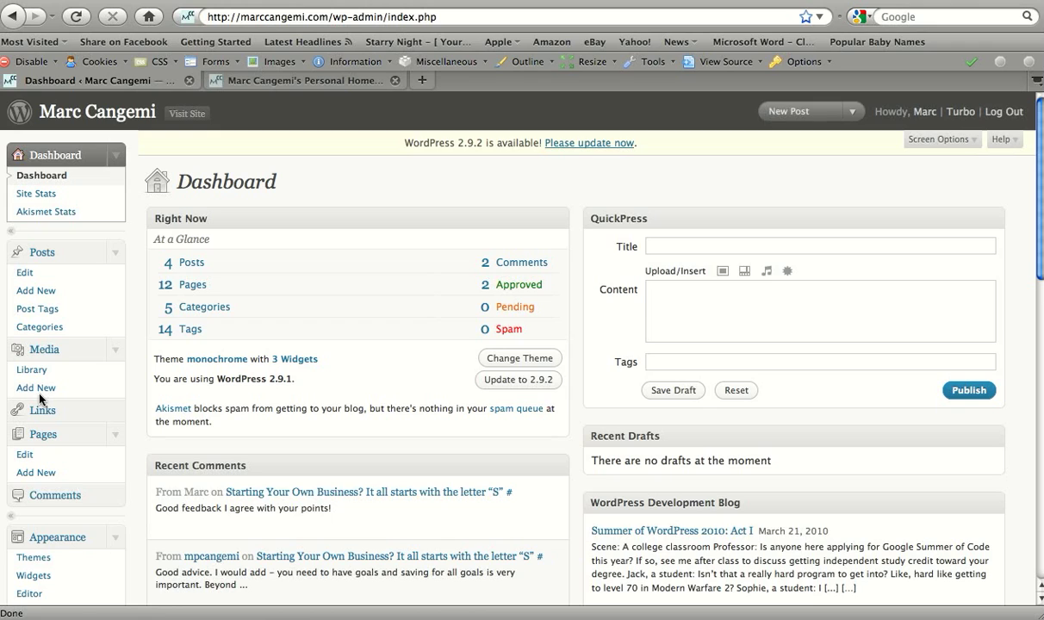
mouse_move(82, 447)
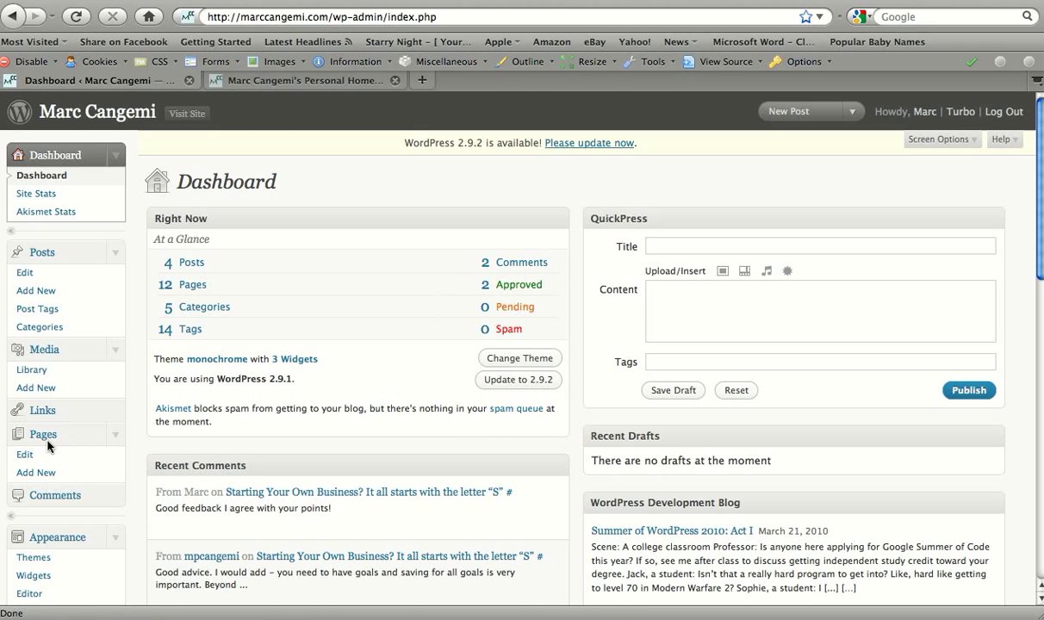
mouse_move(24, 440)
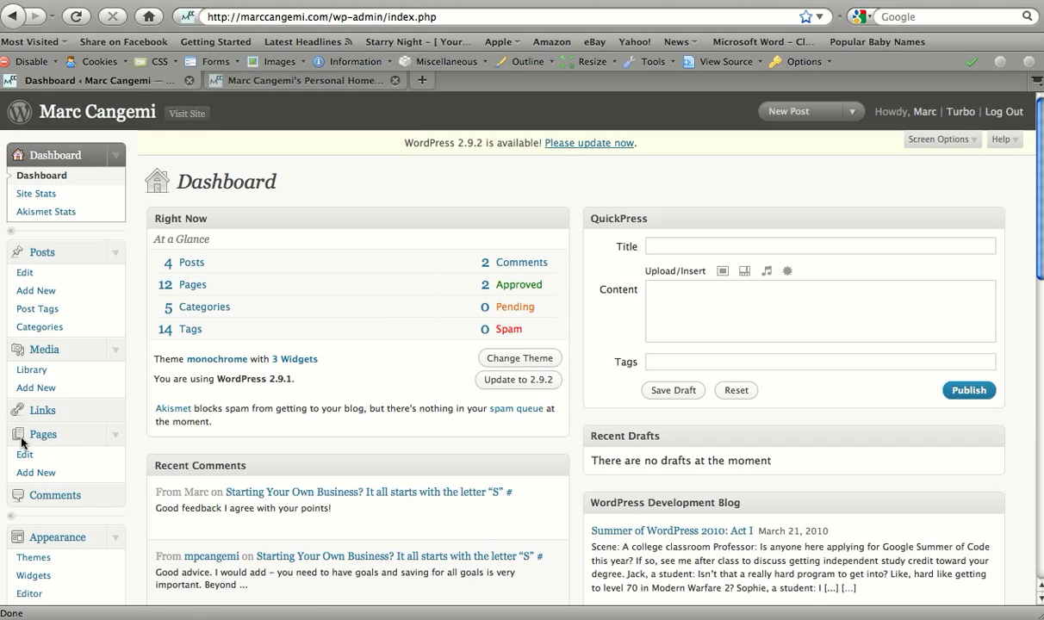
mouse_move(75, 286)
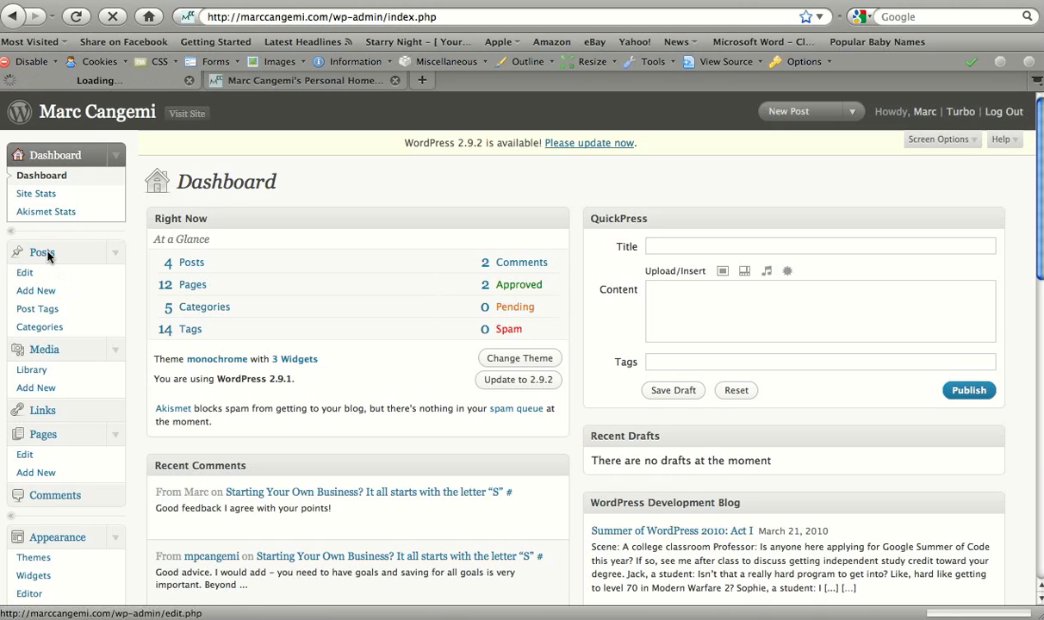
Open the post 'Why Isn't There a Match.com for Business Partners?' from the Posts list for editing
left_click(26, 272)
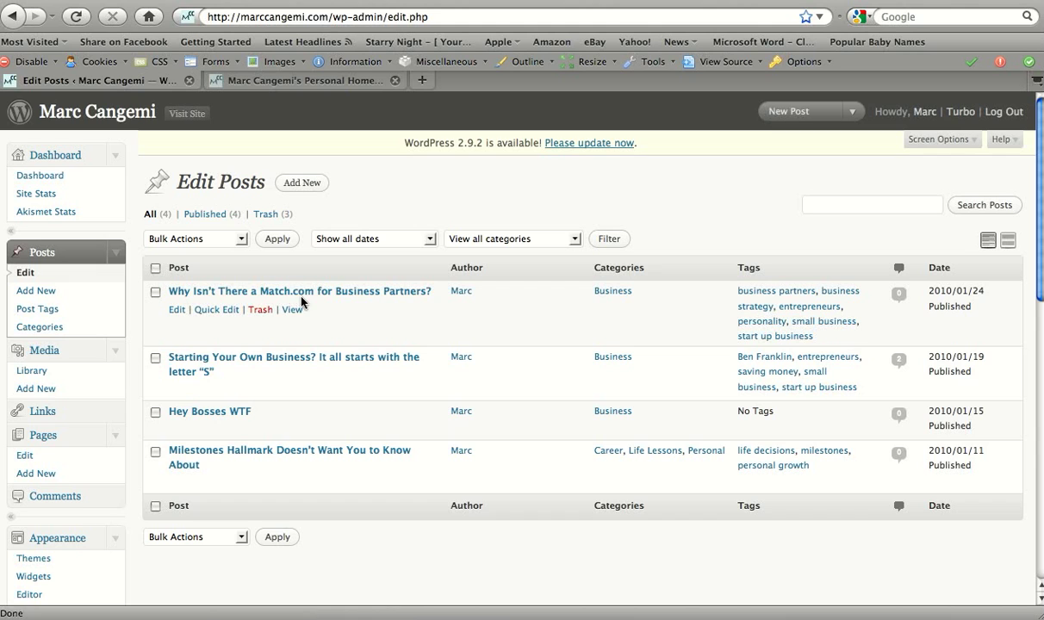
left_click(300, 289)
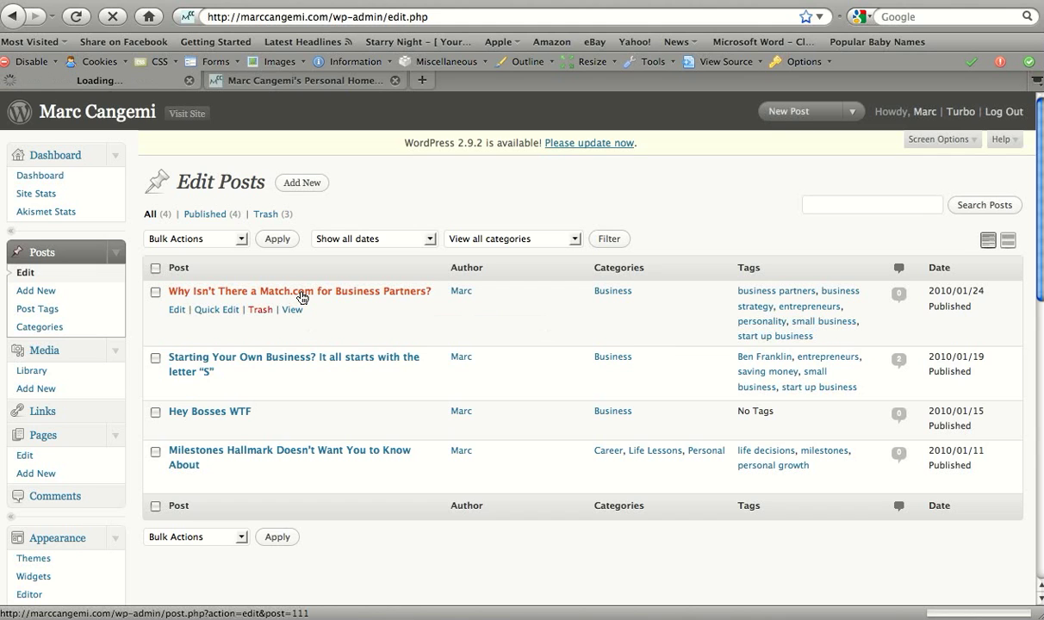
left_click(300, 291)
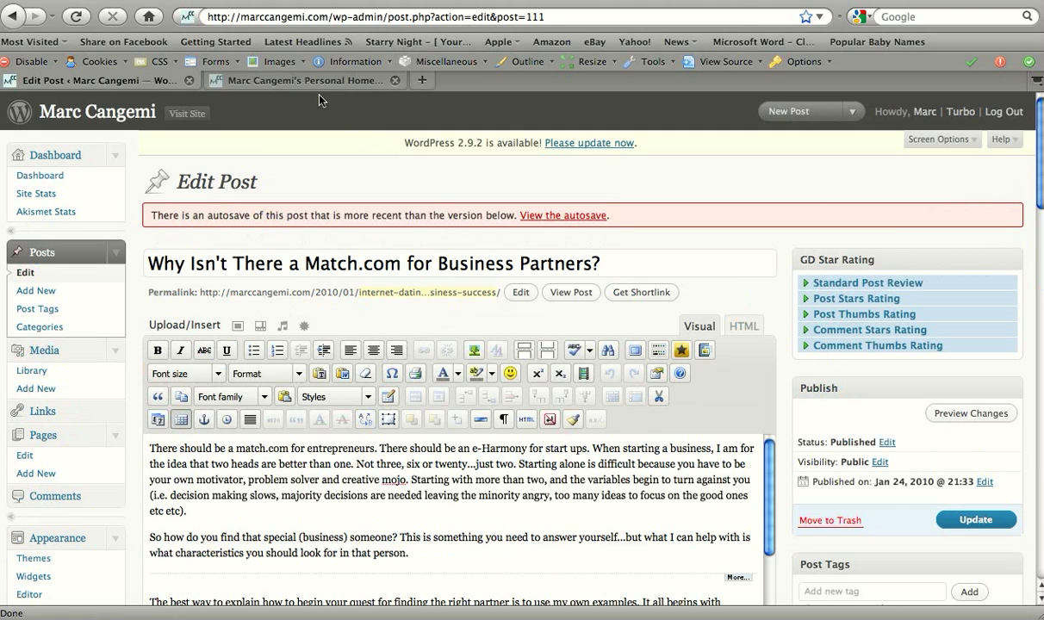
View the published Match.com post on the live site, then return to its editor
left_click(302, 81)
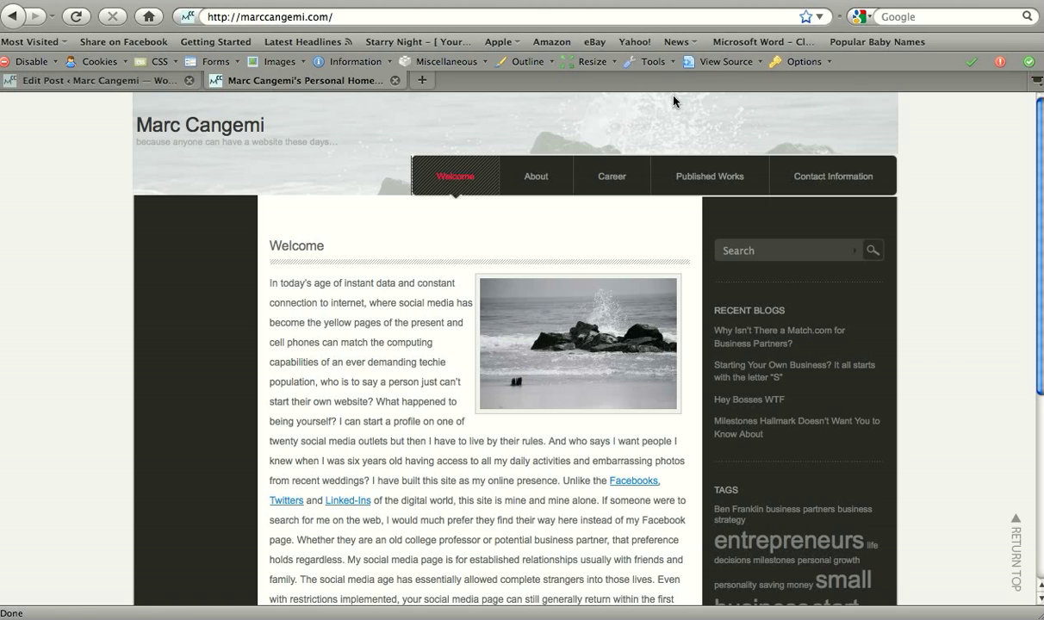
left_click(778, 336)
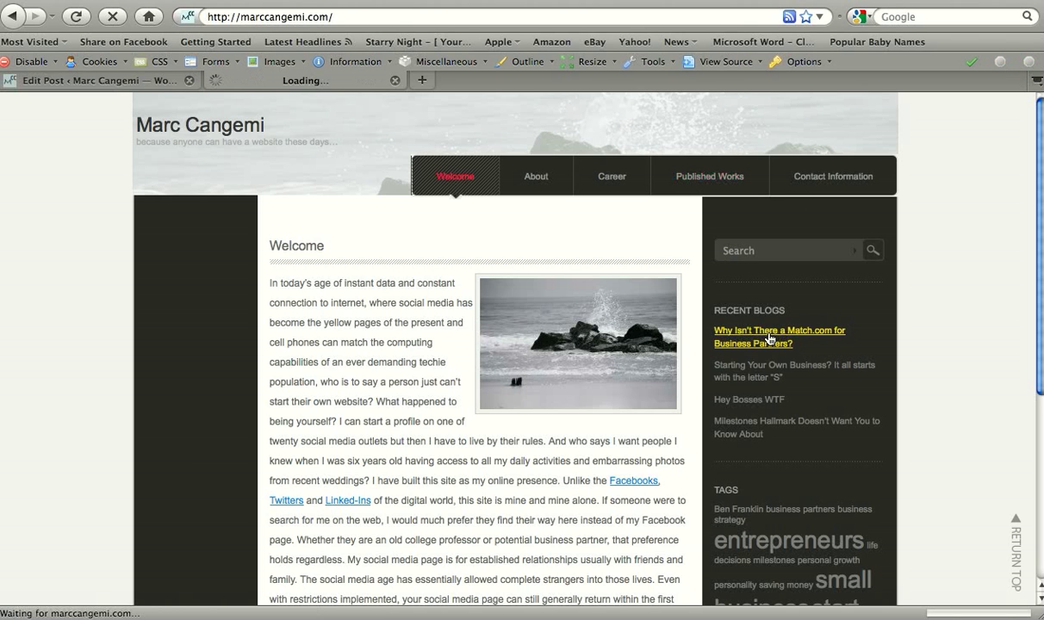
left_click(779, 335)
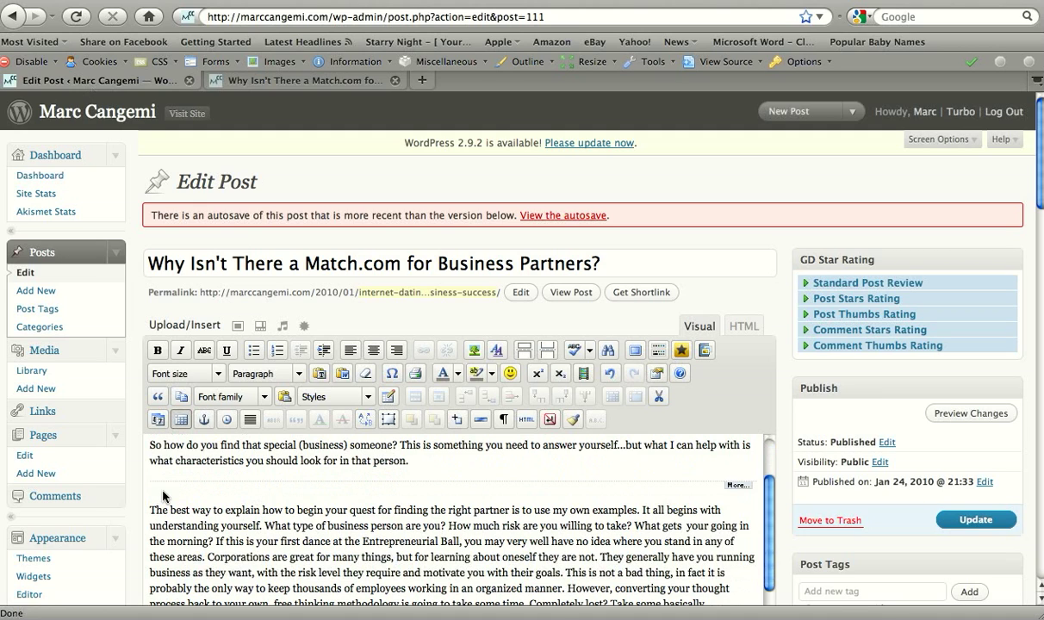
mouse_move(351, 499)
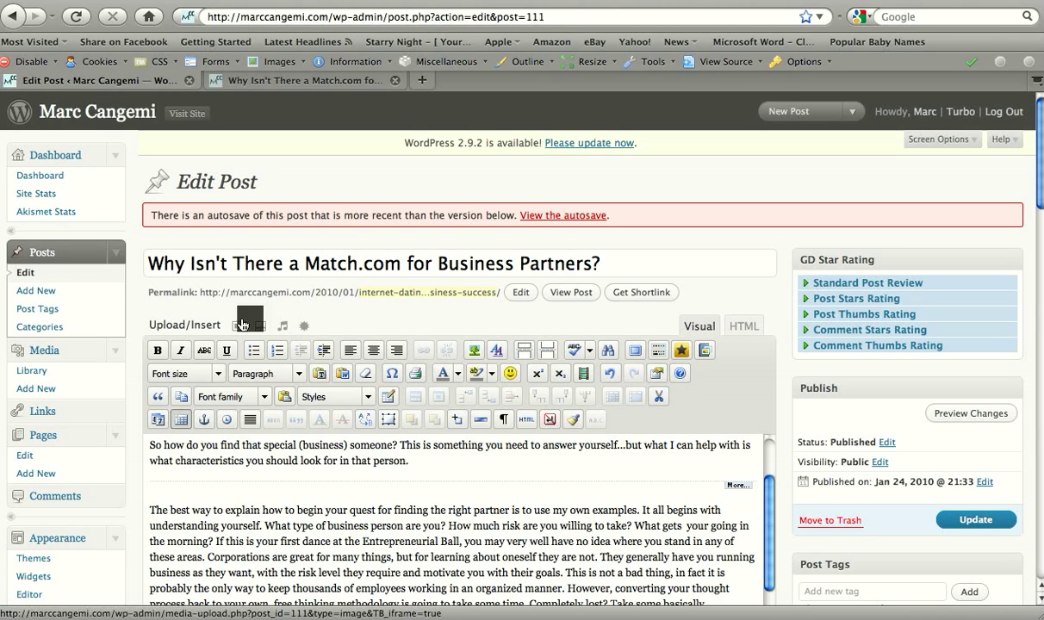
left_click(248, 324)
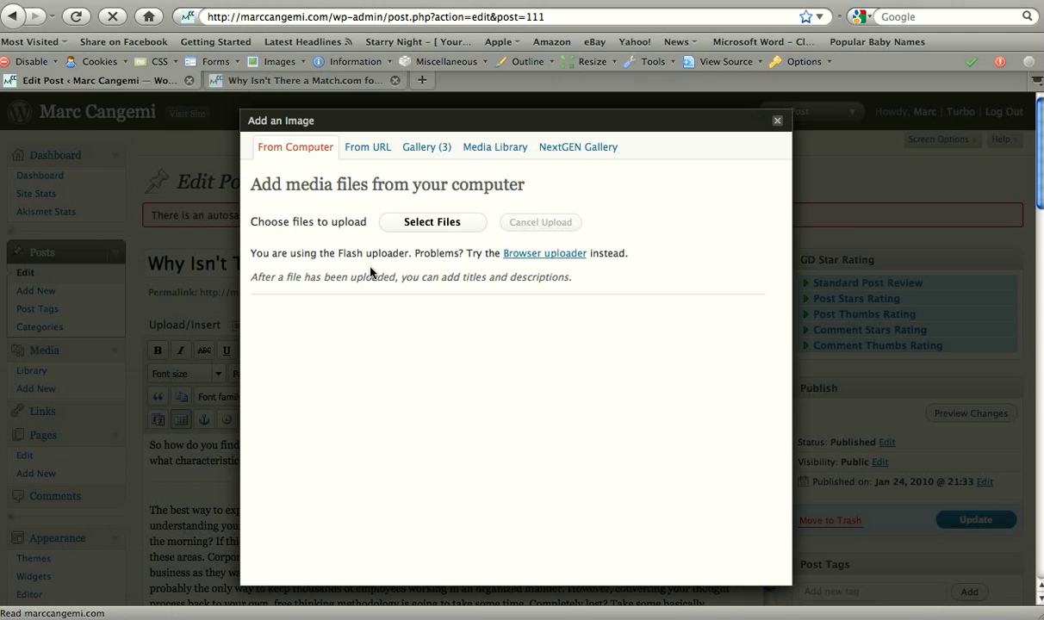
mouse_move(355, 258)
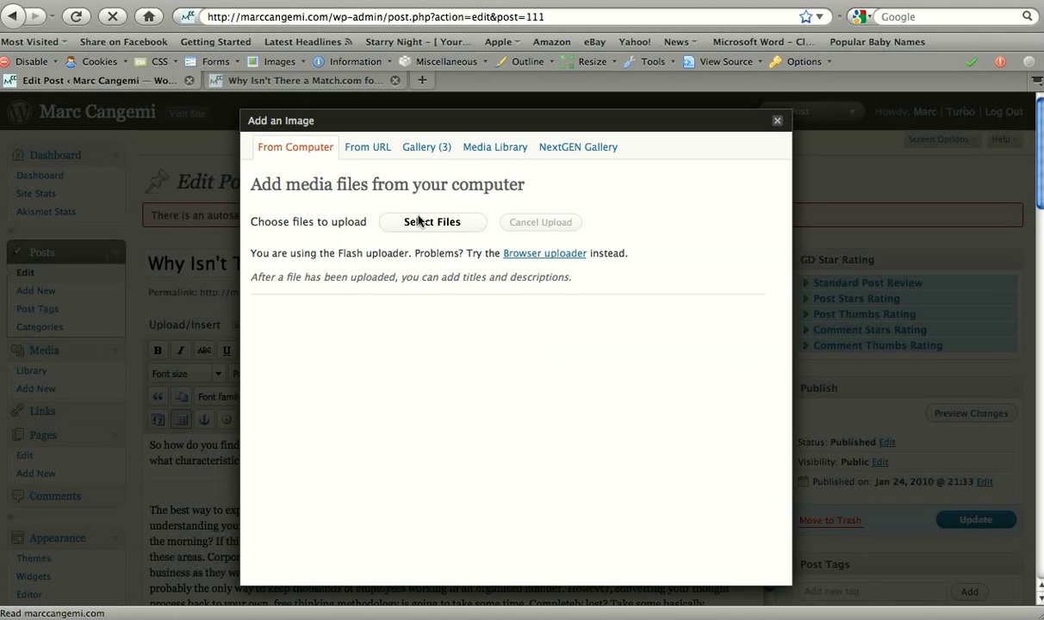
left_click(431, 220)
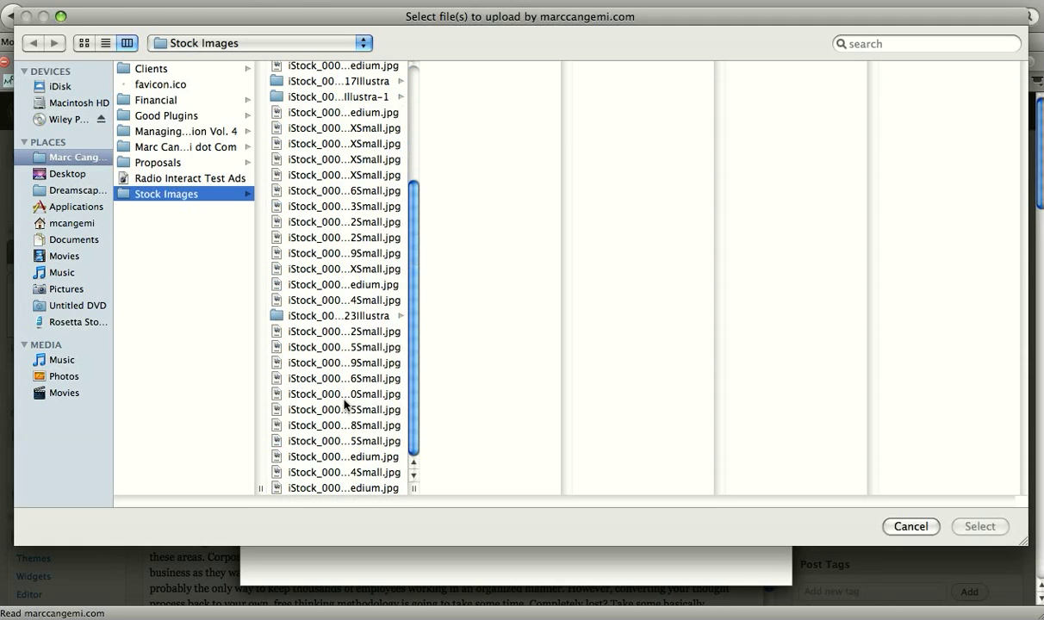
left_click(344, 362)
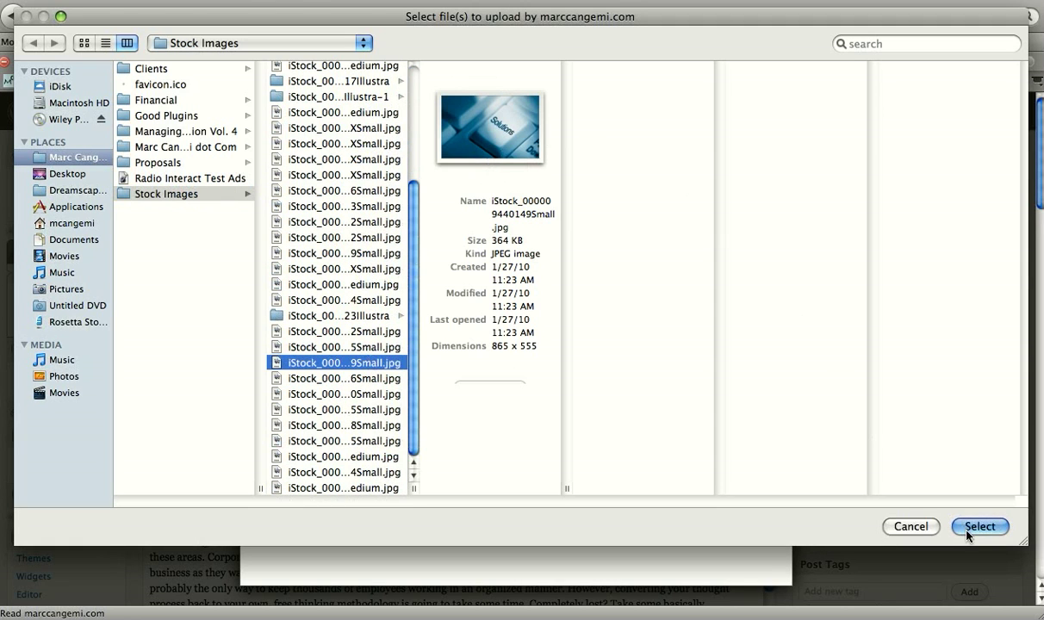
left_click(978, 527)
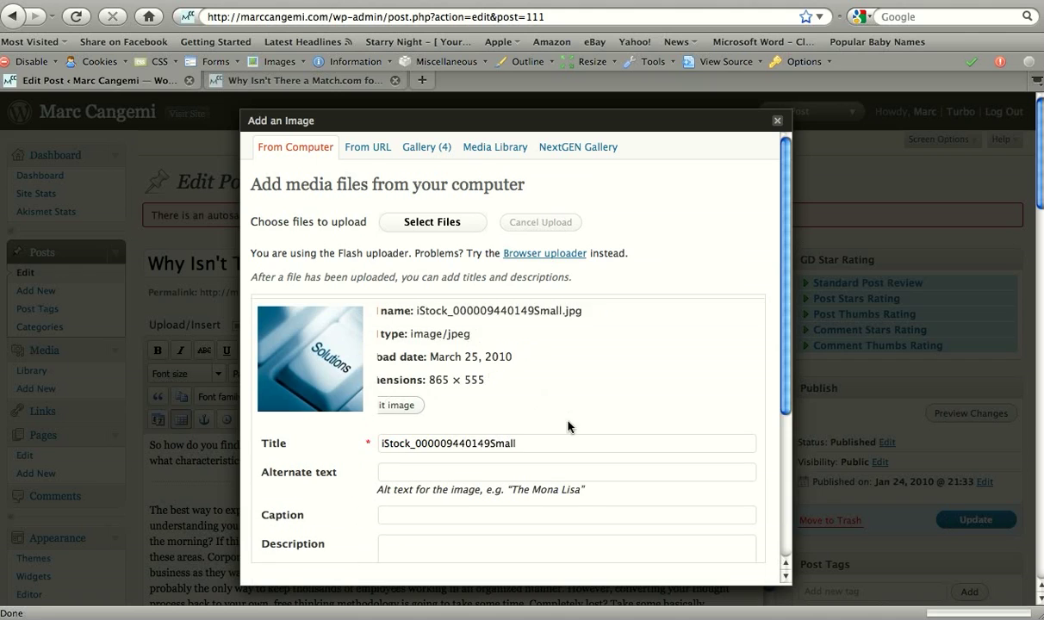
Retitle the uploaded image 'Match.com for Business Partners' instead of its file name
scroll("down", 3)
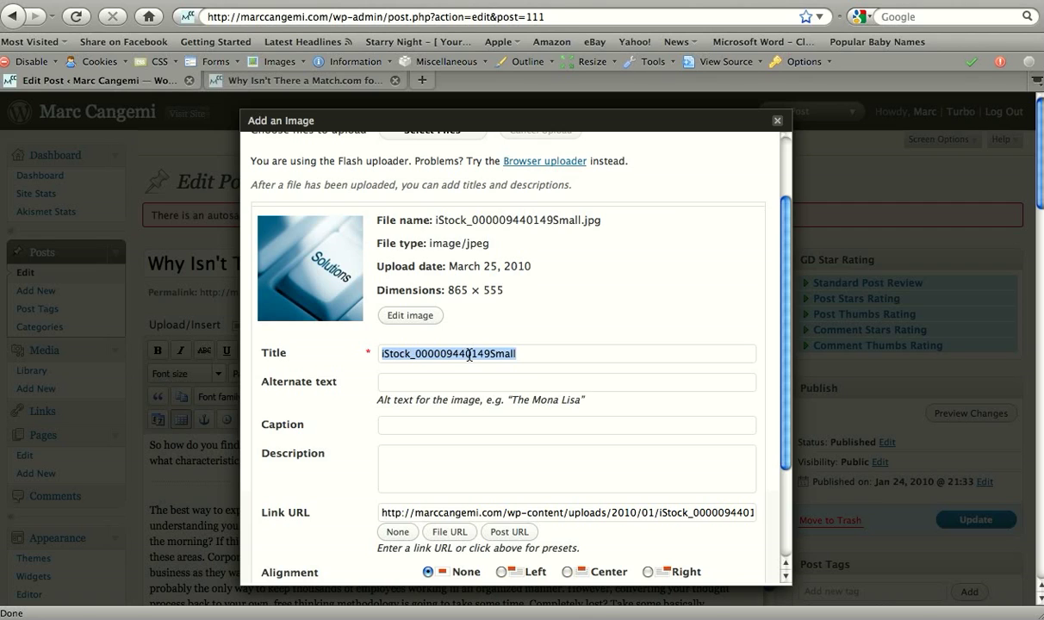
mouse_move(513, 334)
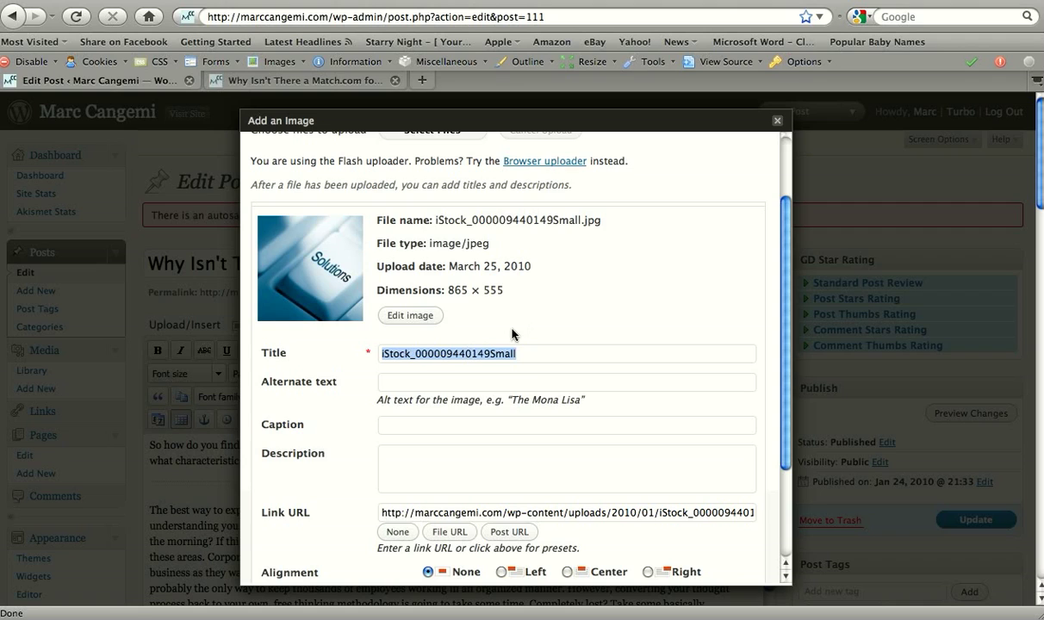
mouse_move(507, 338)
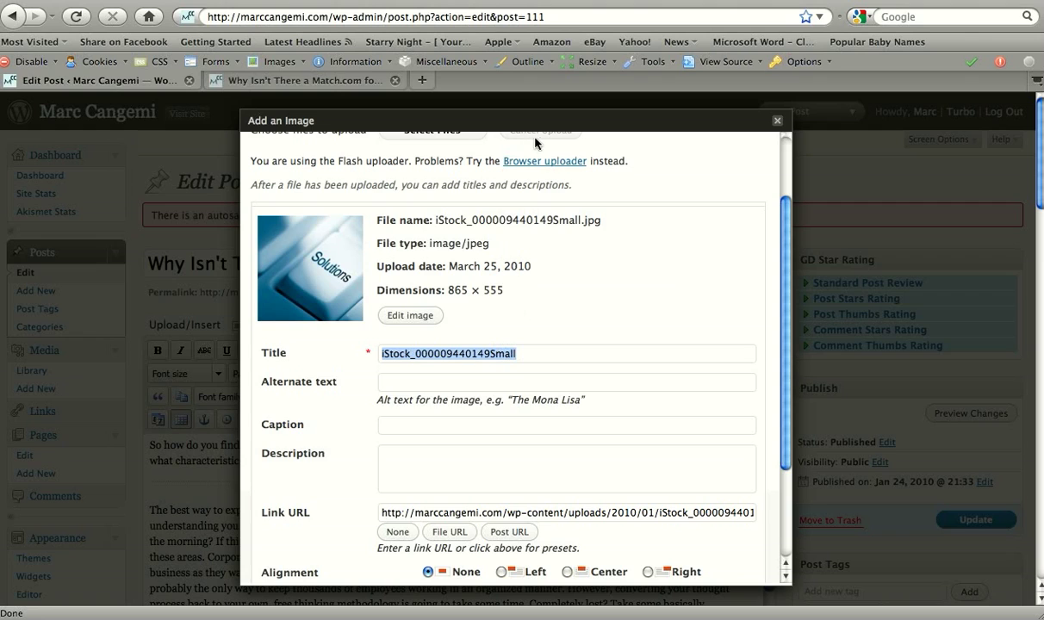
mouse_move(539, 143)
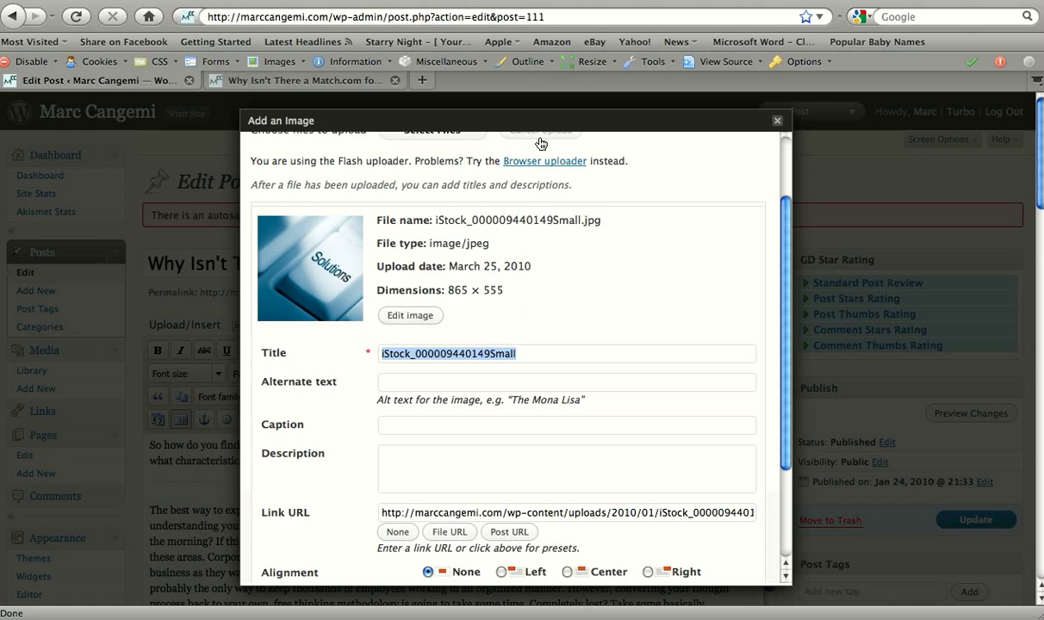
type("Match.com f")
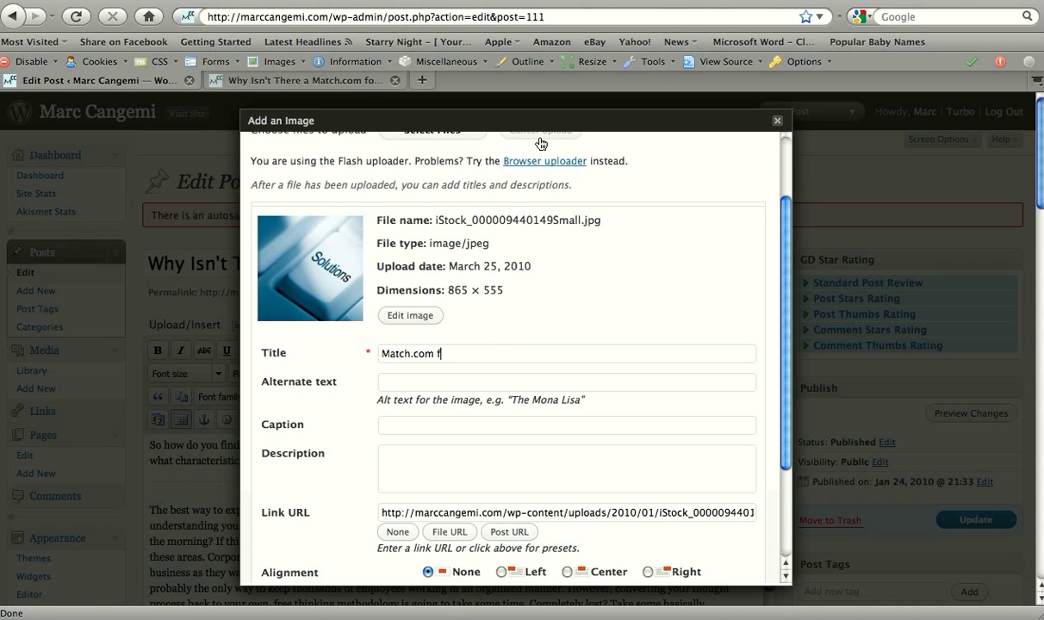
type("or Business")
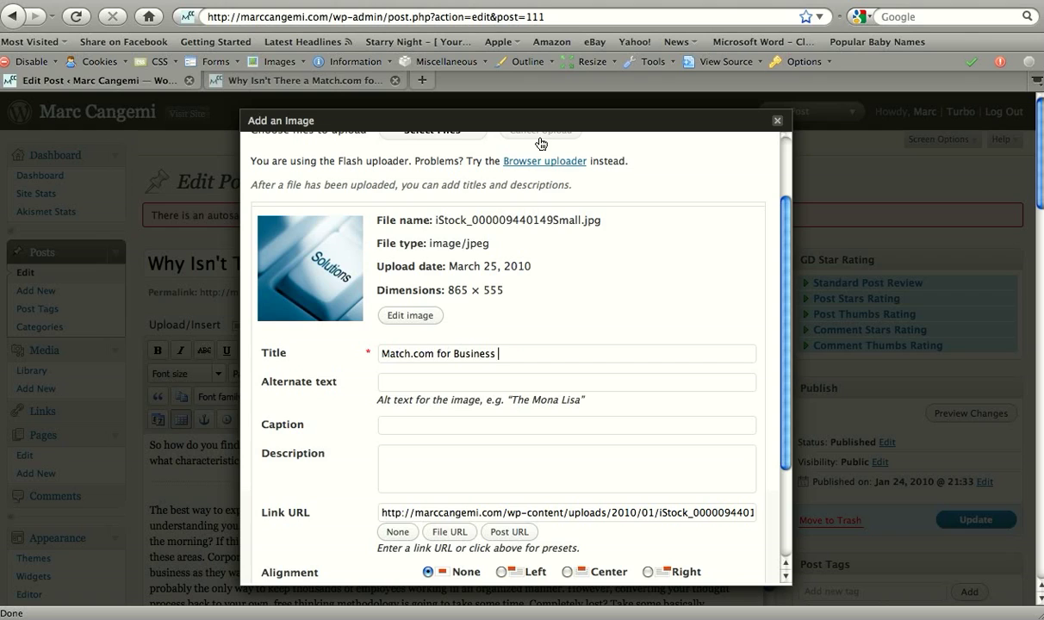
type("Partners")
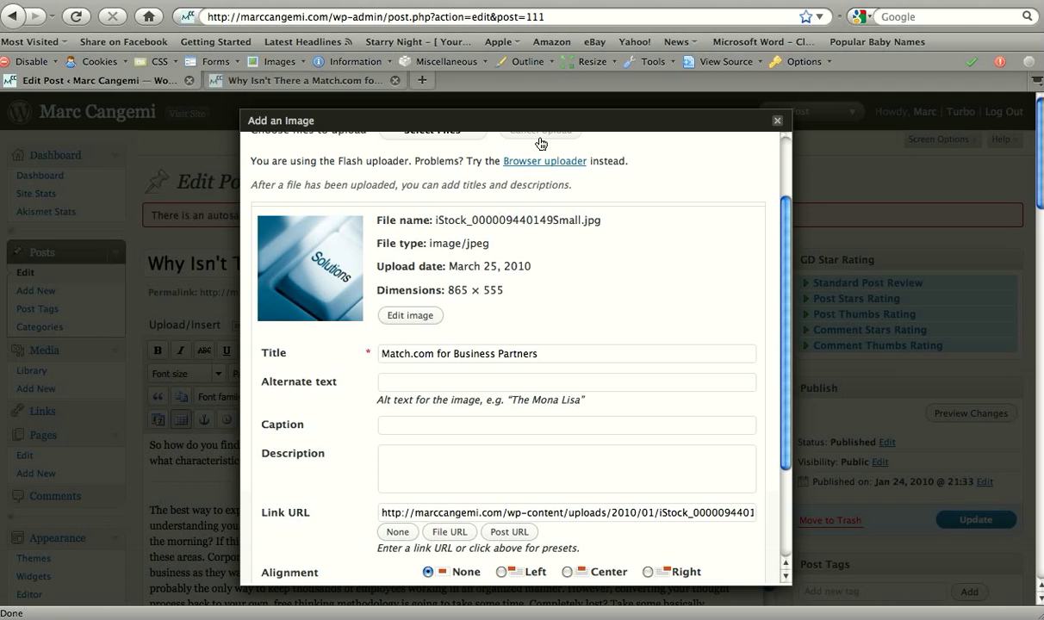
mouse_move(589, 103)
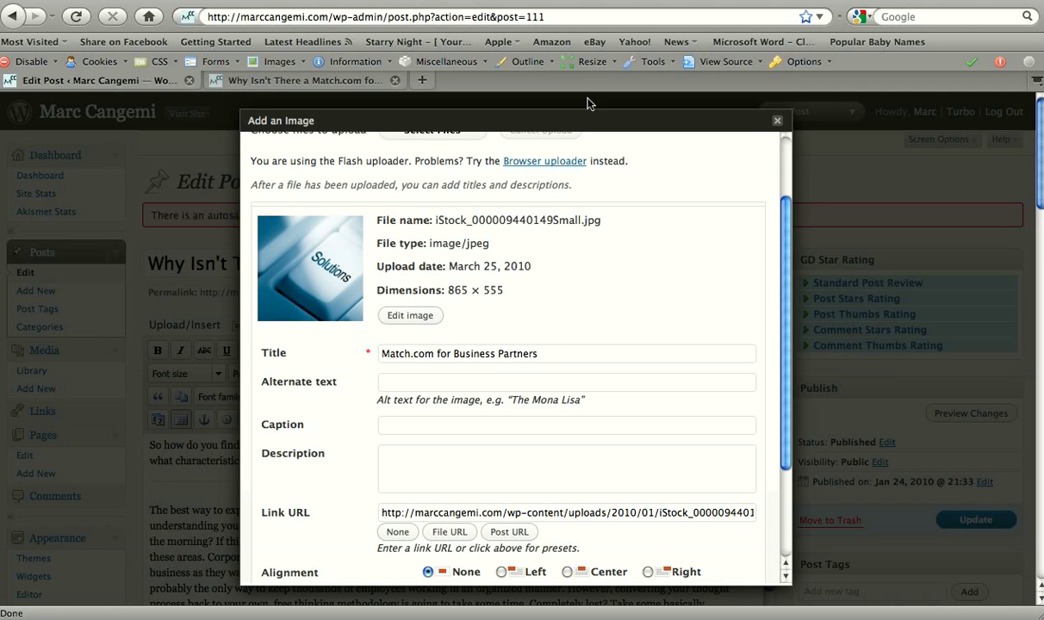
Insert the titled Solutions image before the paragraph 'The best way to explain how to begin'
scroll("down", 3)
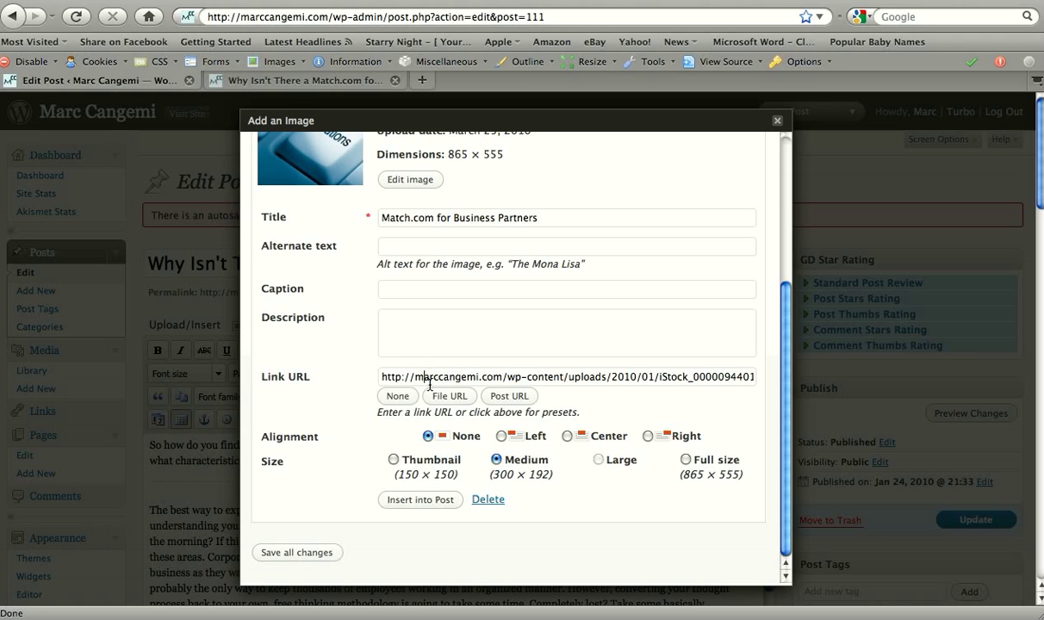
mouse_move(395, 434)
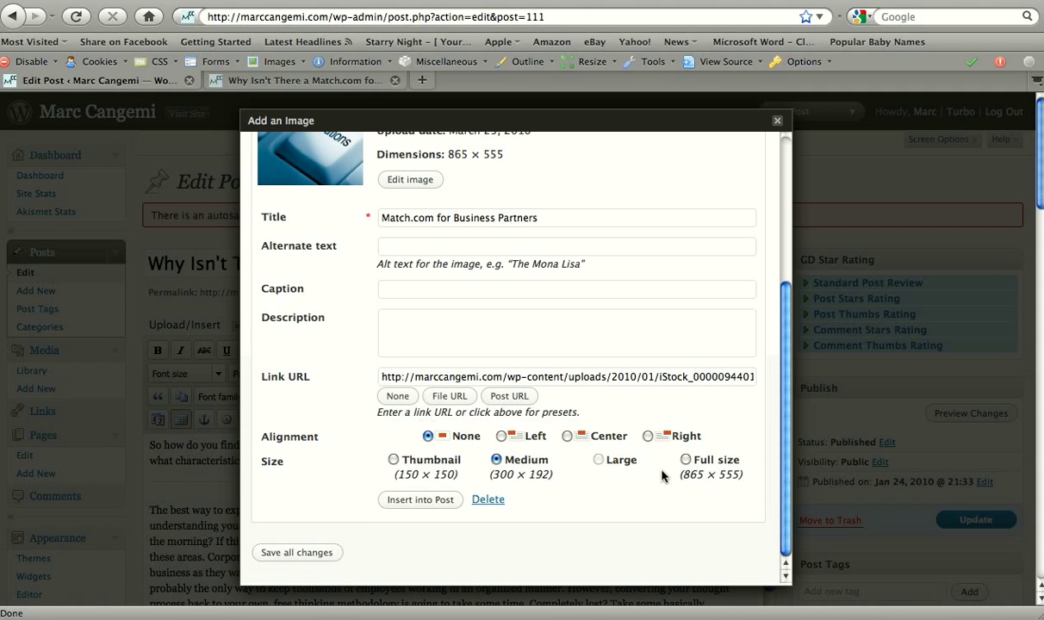
mouse_move(699, 479)
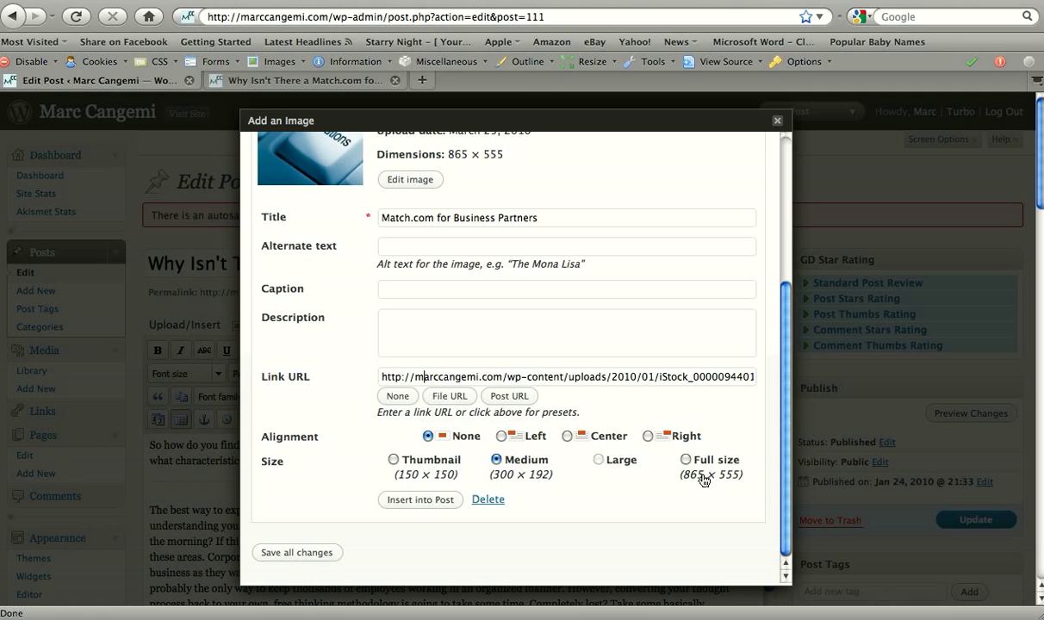
mouse_move(698, 479)
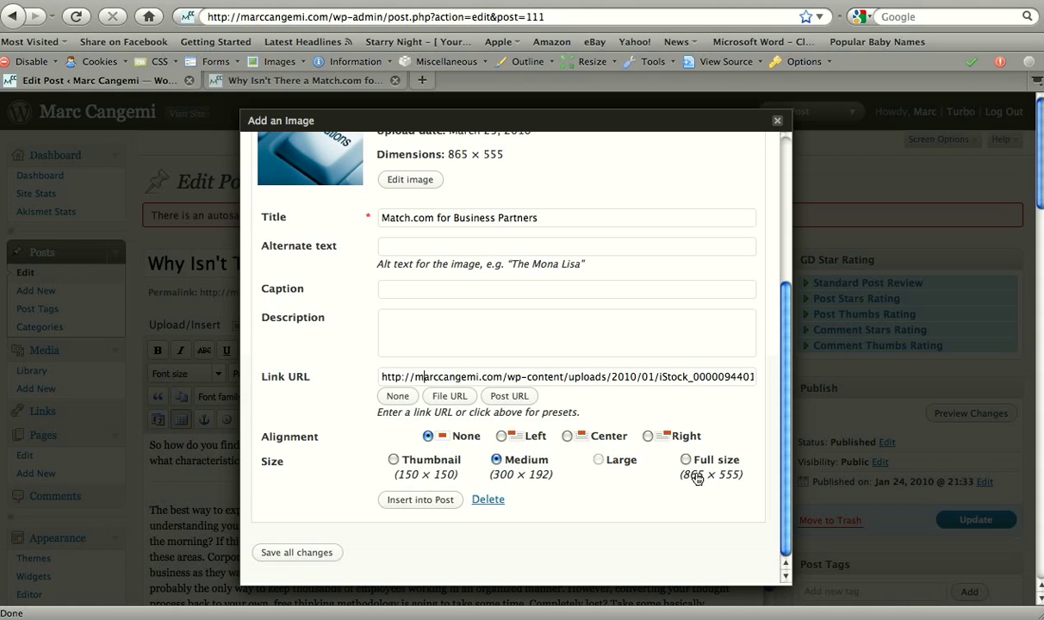
mouse_move(469, 476)
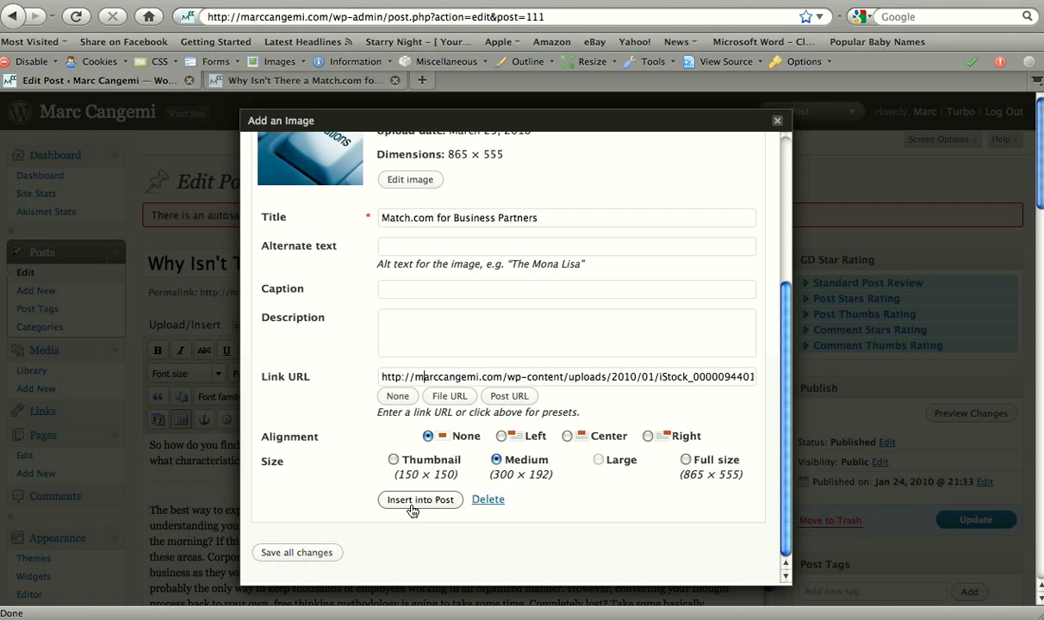
left_click(420, 500)
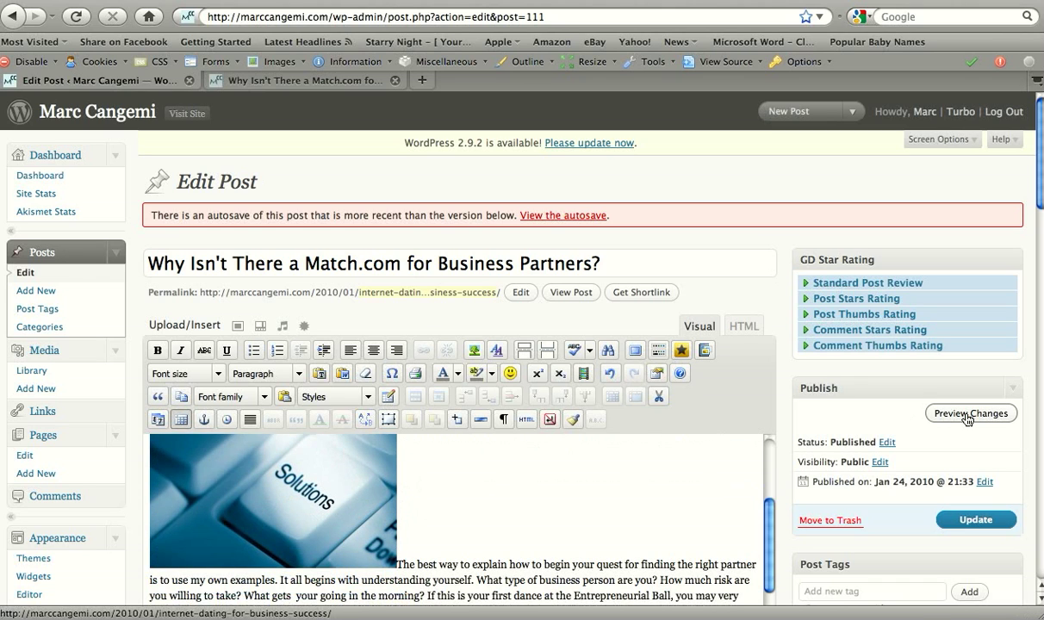
left_click(970, 413)
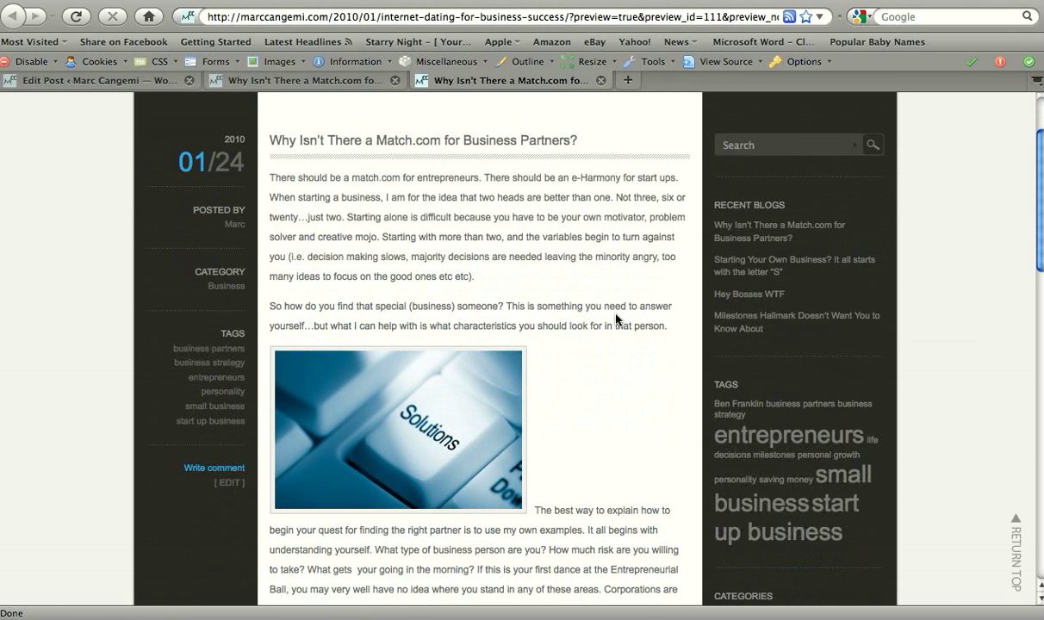
mouse_move(521, 422)
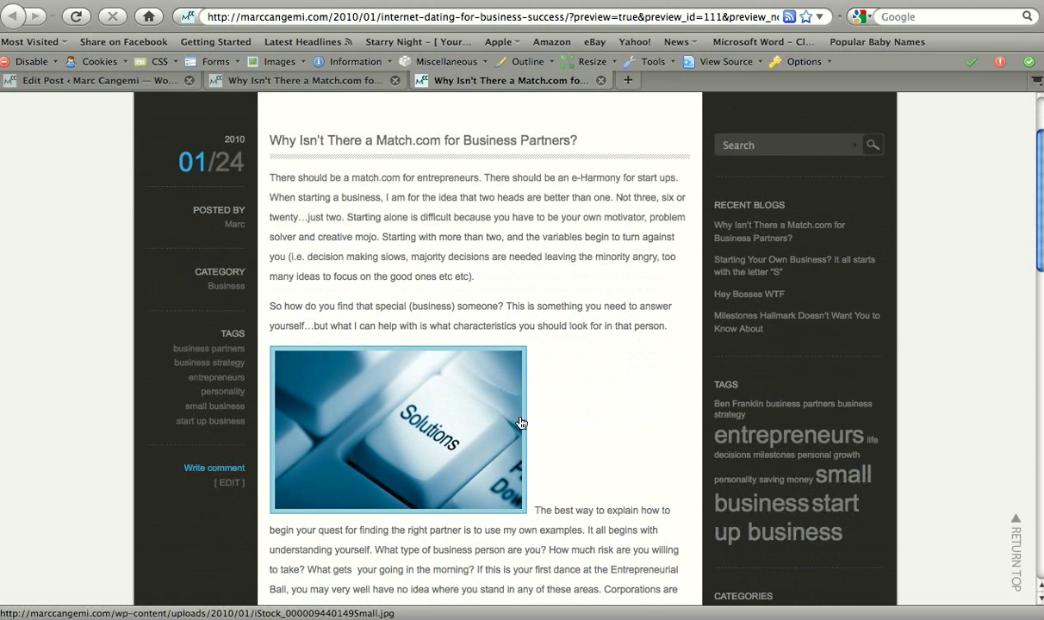
mouse_move(412, 412)
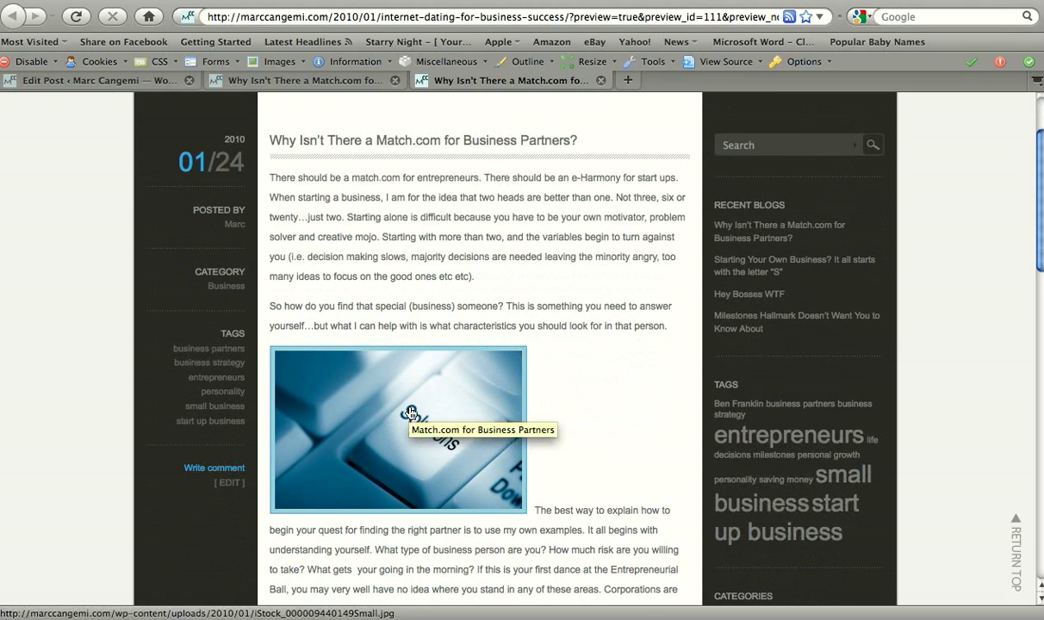
left_click(398, 427)
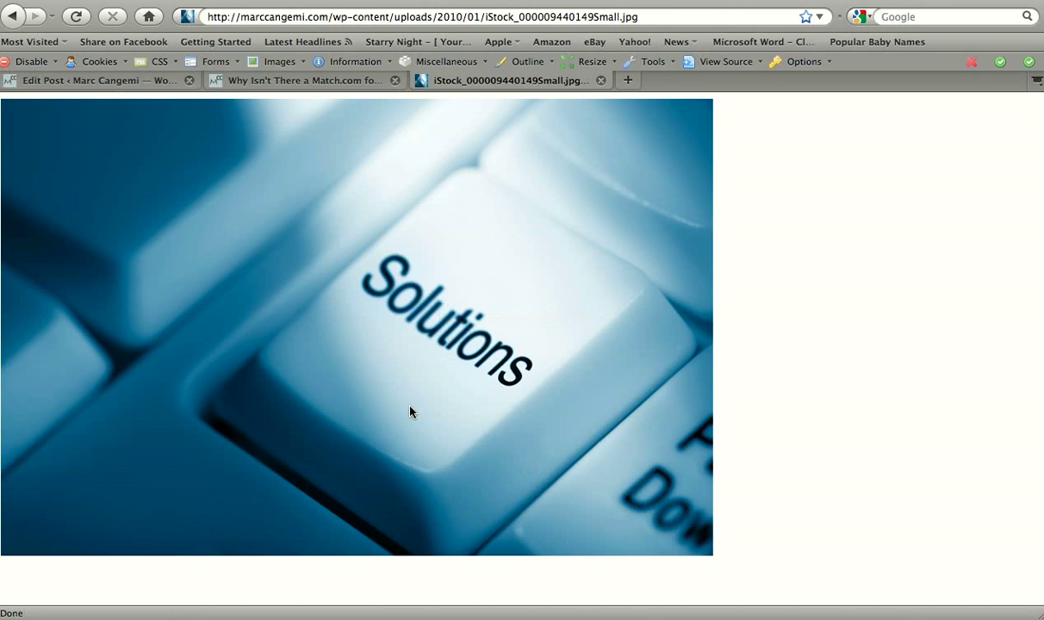
mouse_move(599, 151)
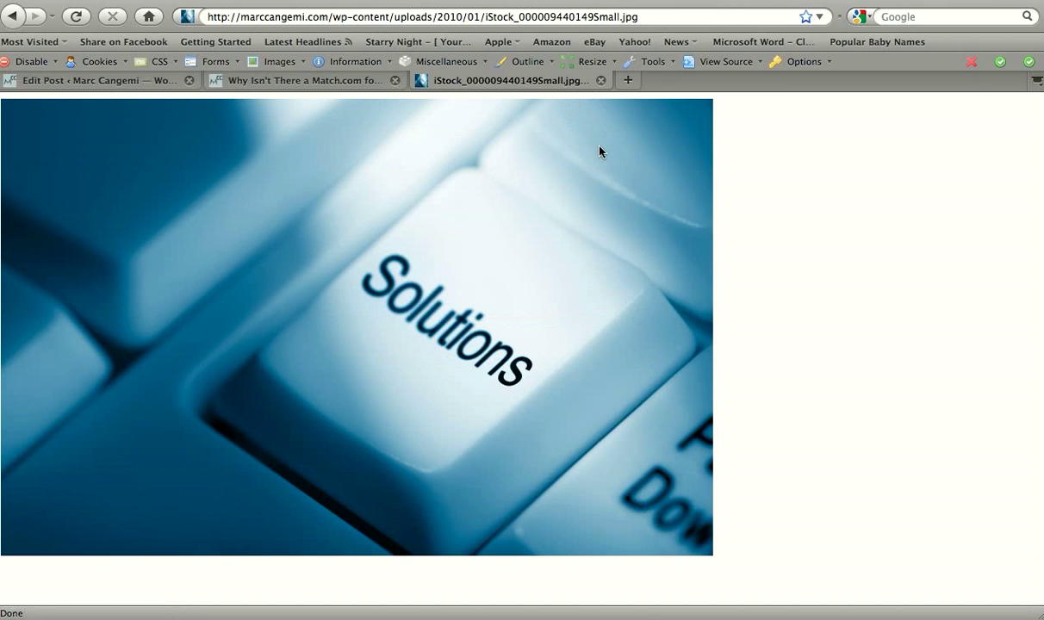
mouse_move(596, 120)
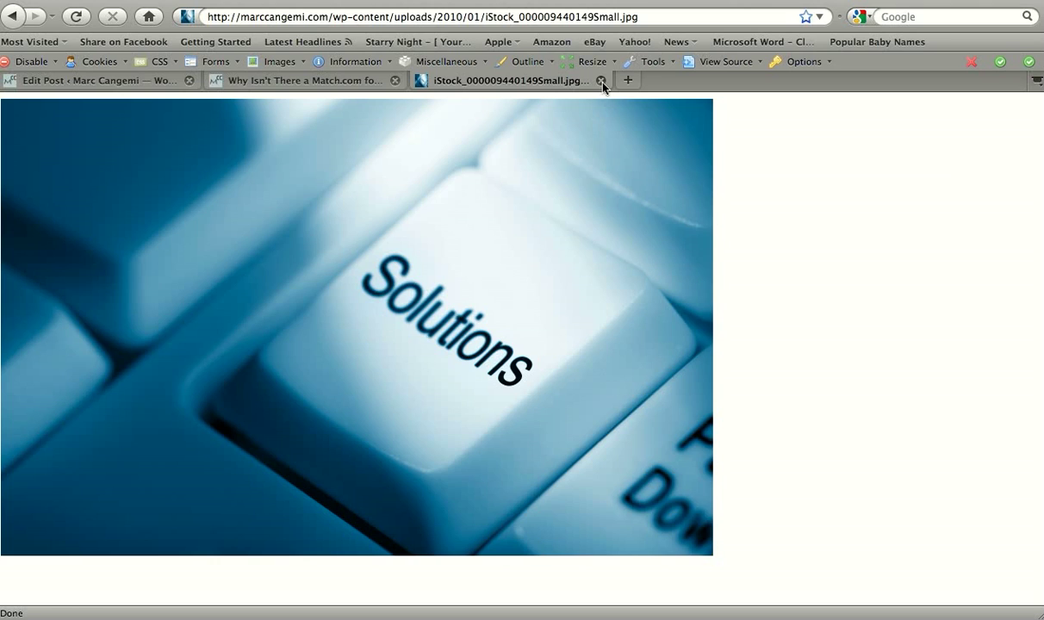
mouse_move(606, 93)
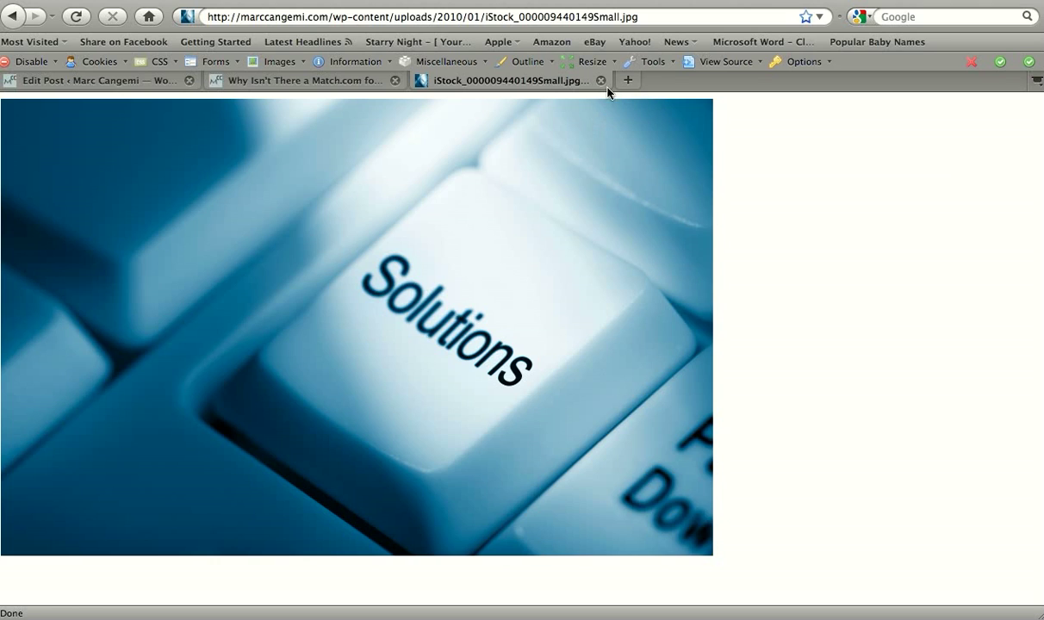
left_click(95, 81)
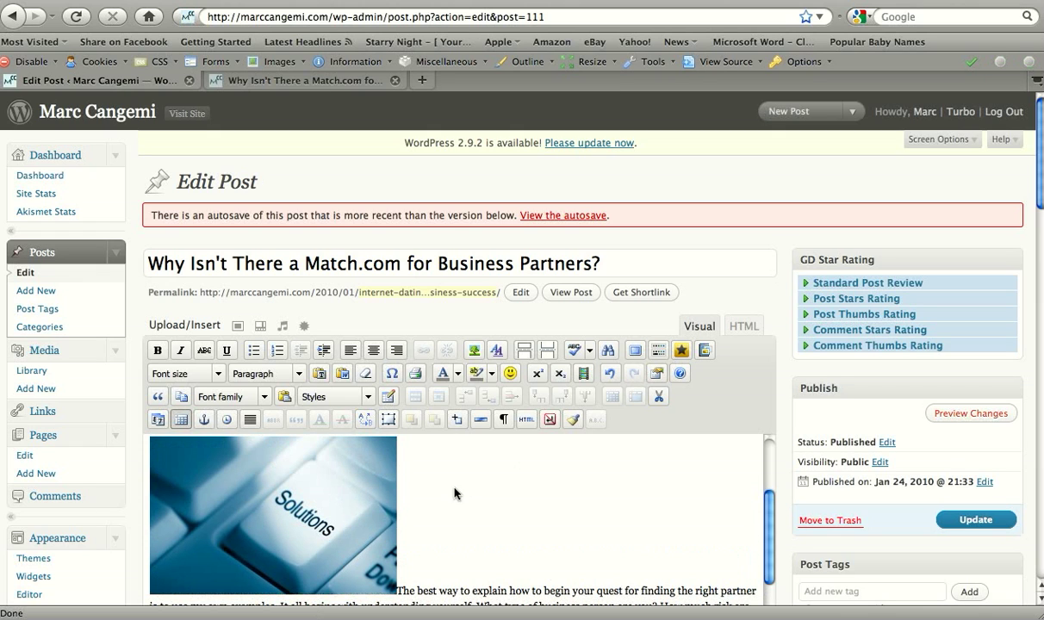
Set the Solutions image's alignment to Left in its edit settings
left_click(272, 514)
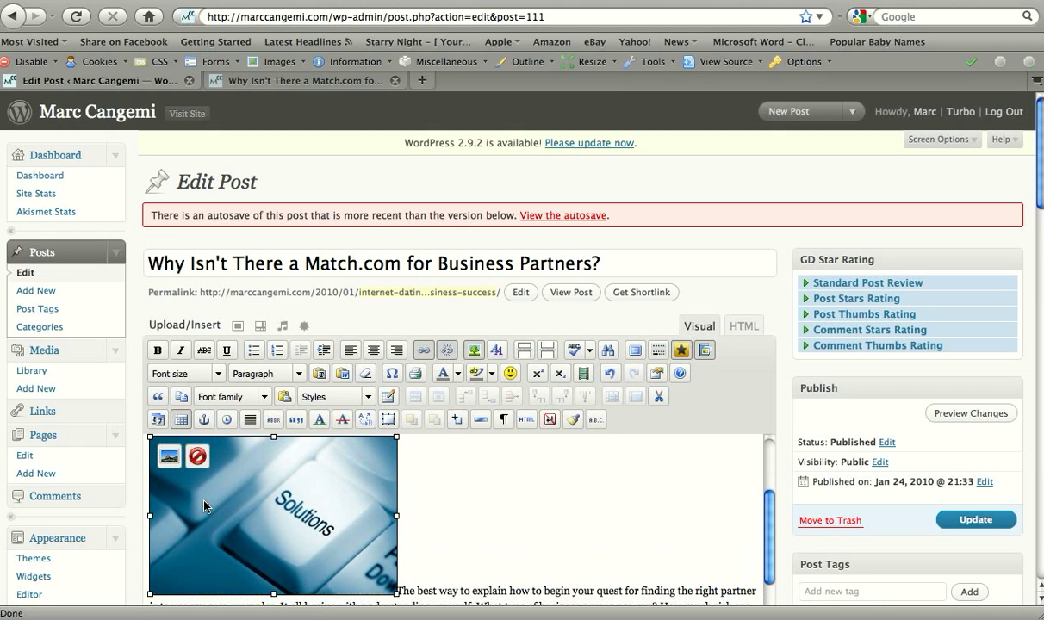
mouse_move(207, 506)
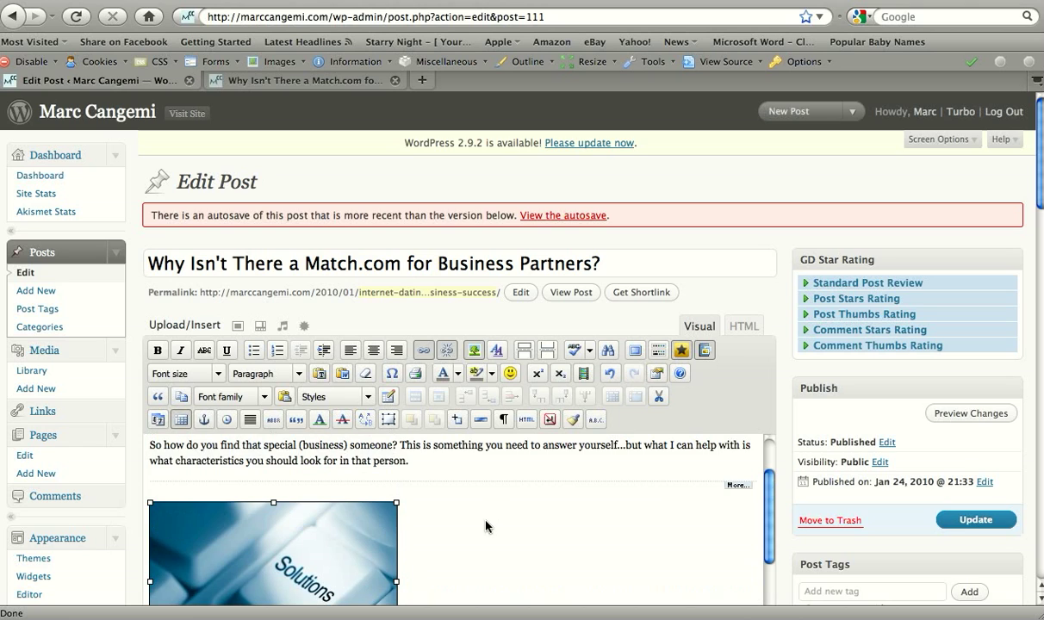
mouse_move(468, 599)
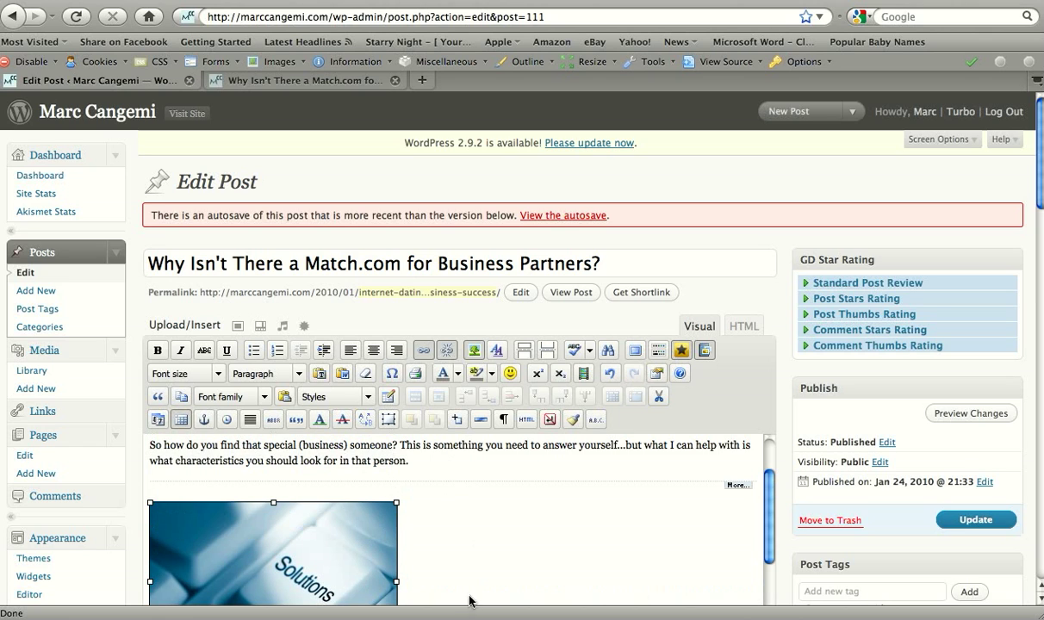
scroll("down", 3)
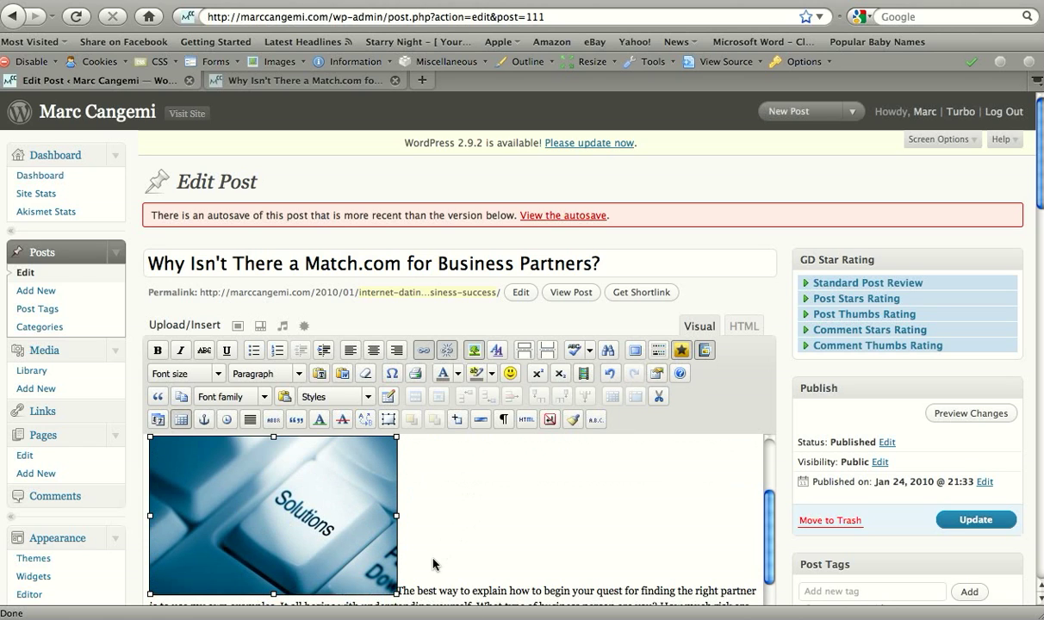
mouse_move(261, 534)
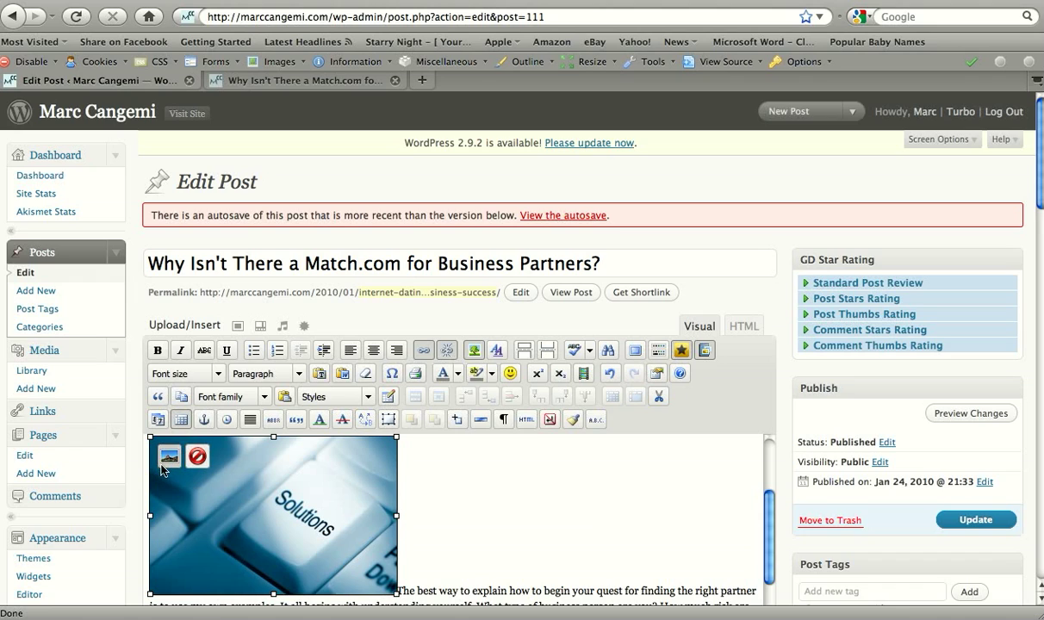
mouse_move(168, 457)
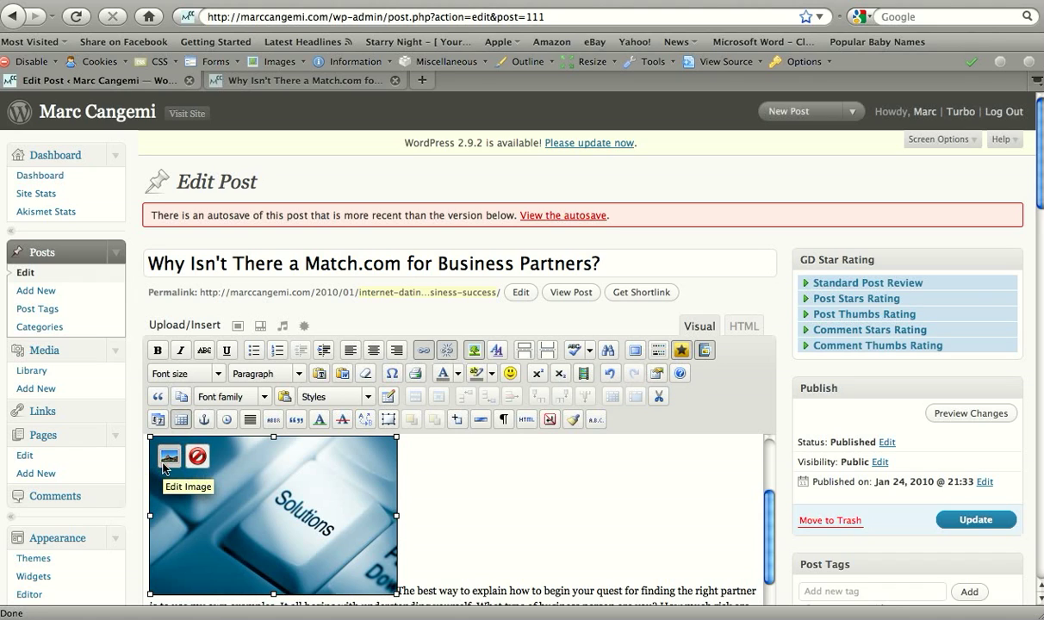
mouse_move(193, 462)
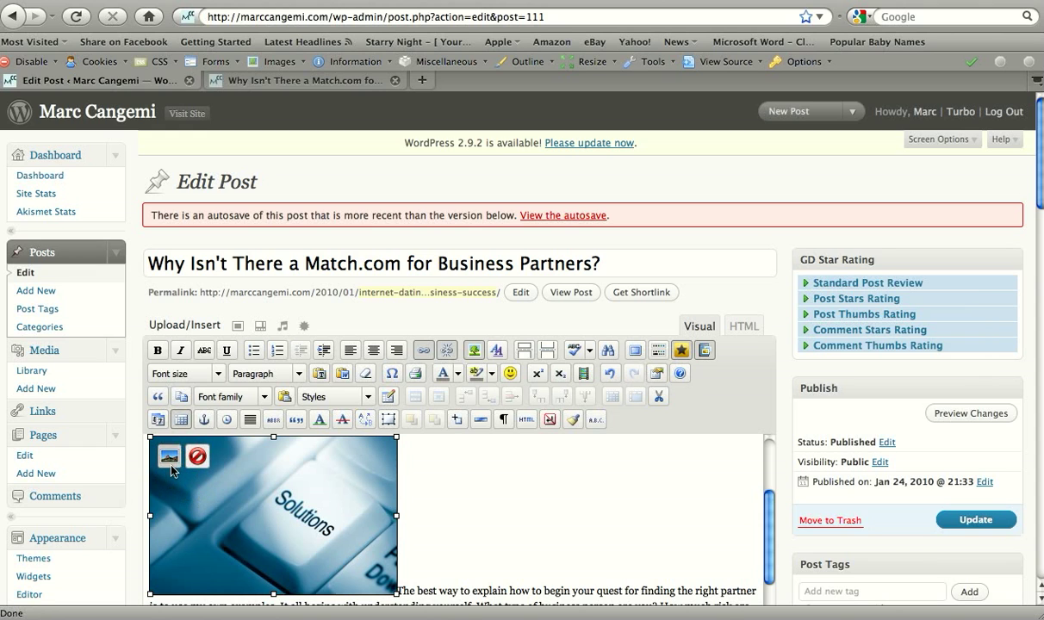
left_click(169, 457)
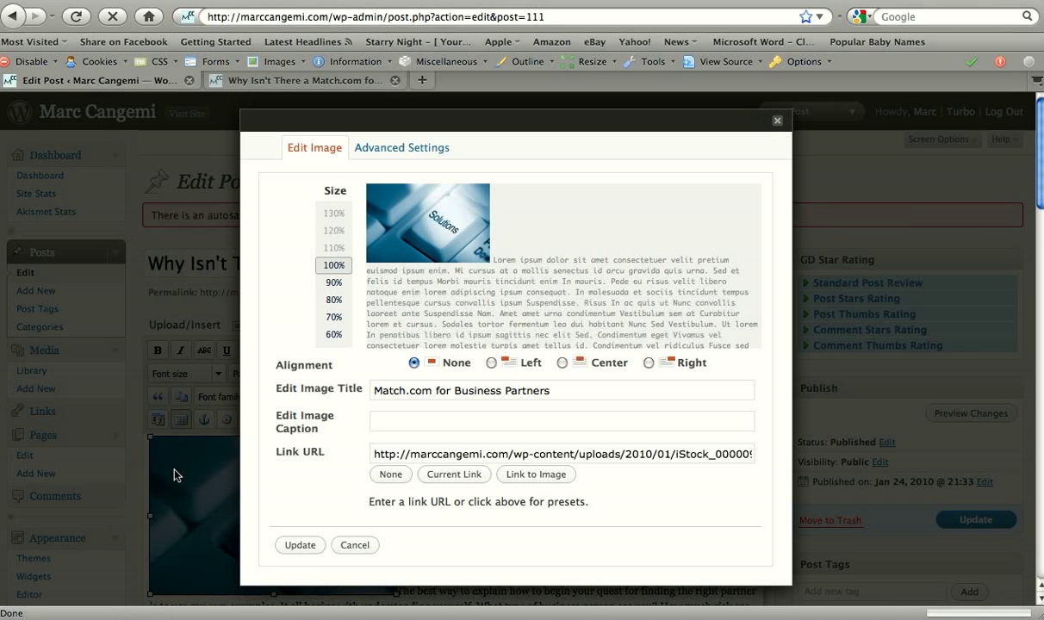
mouse_move(386, 377)
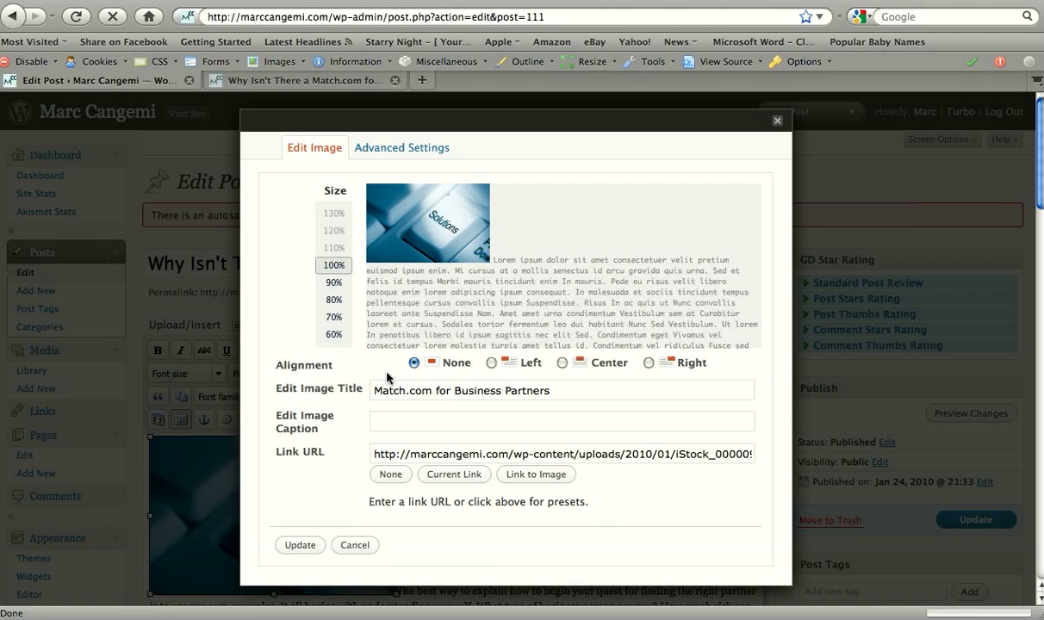
mouse_move(480, 356)
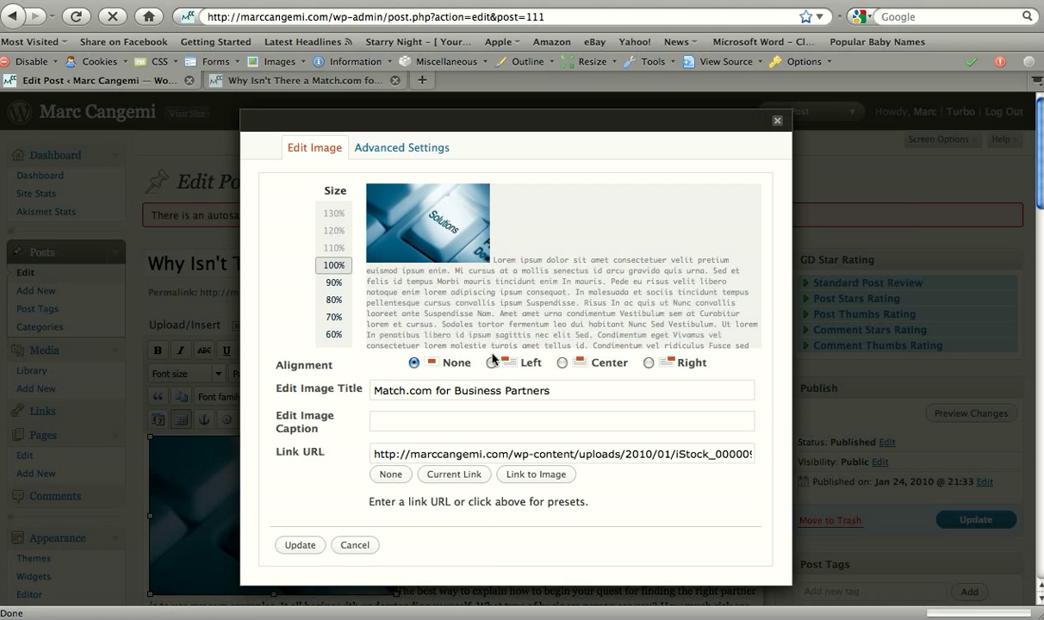
left_click(493, 362)
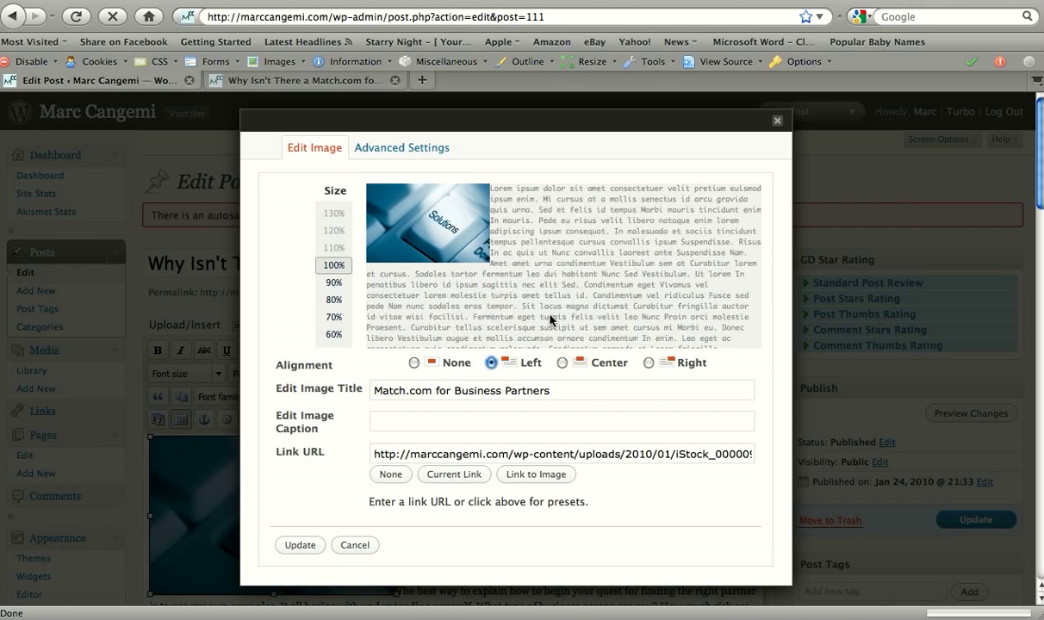
mouse_move(359, 524)
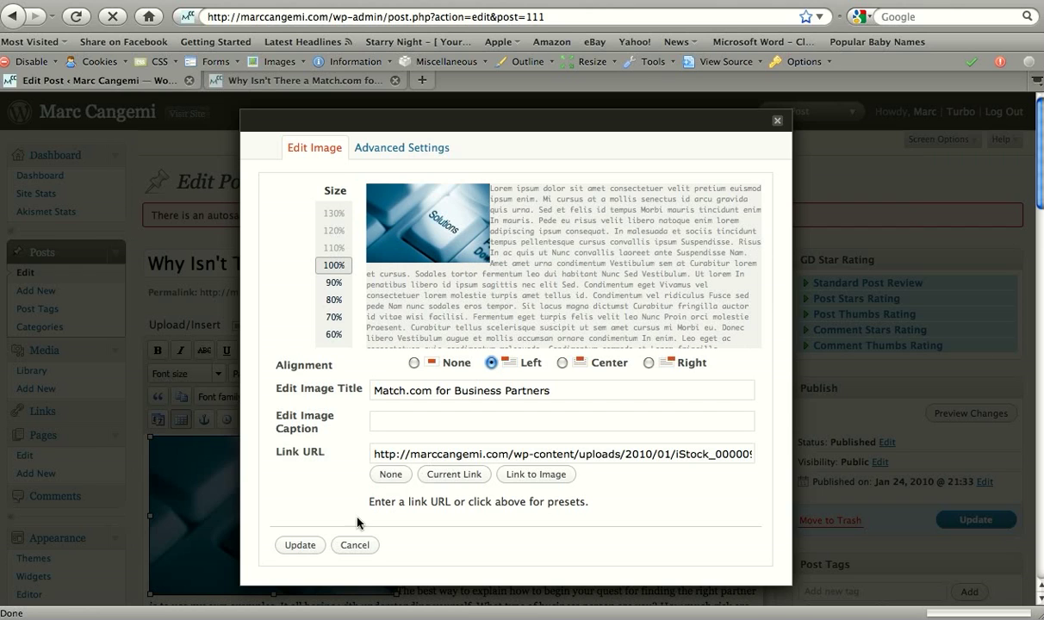
Apply the left alignment and preview the post with text wrapping beside the image
left_click(354, 544)
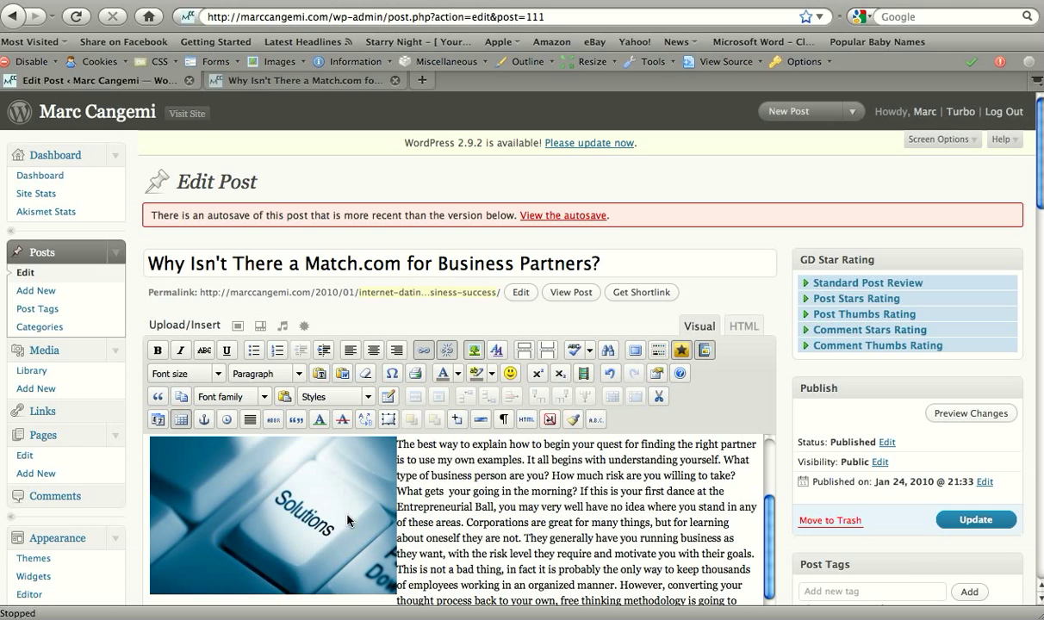
scroll("down", 3)
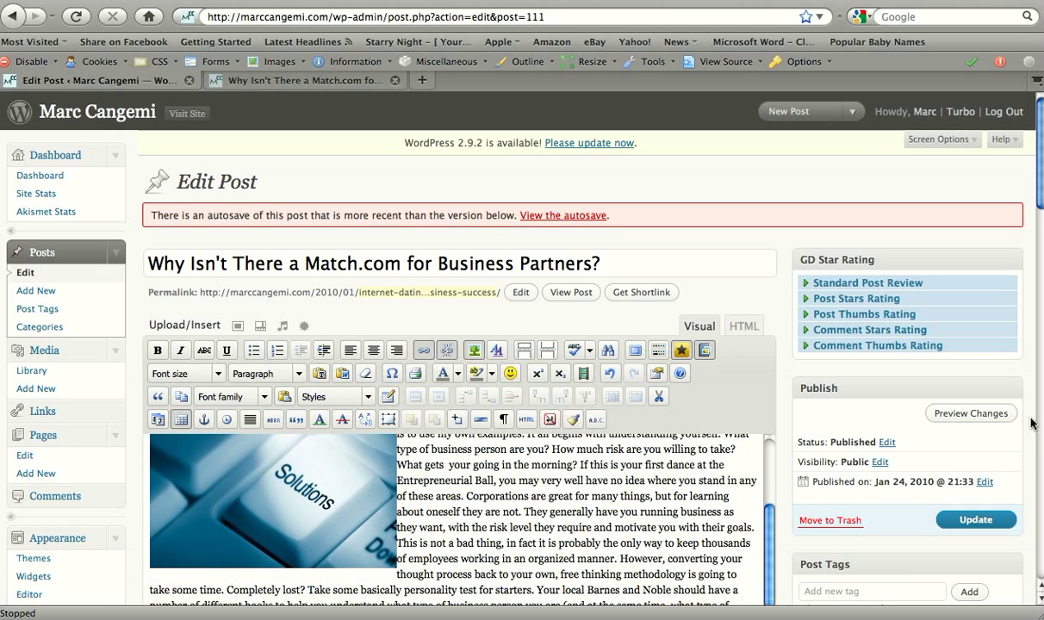
left_click(972, 414)
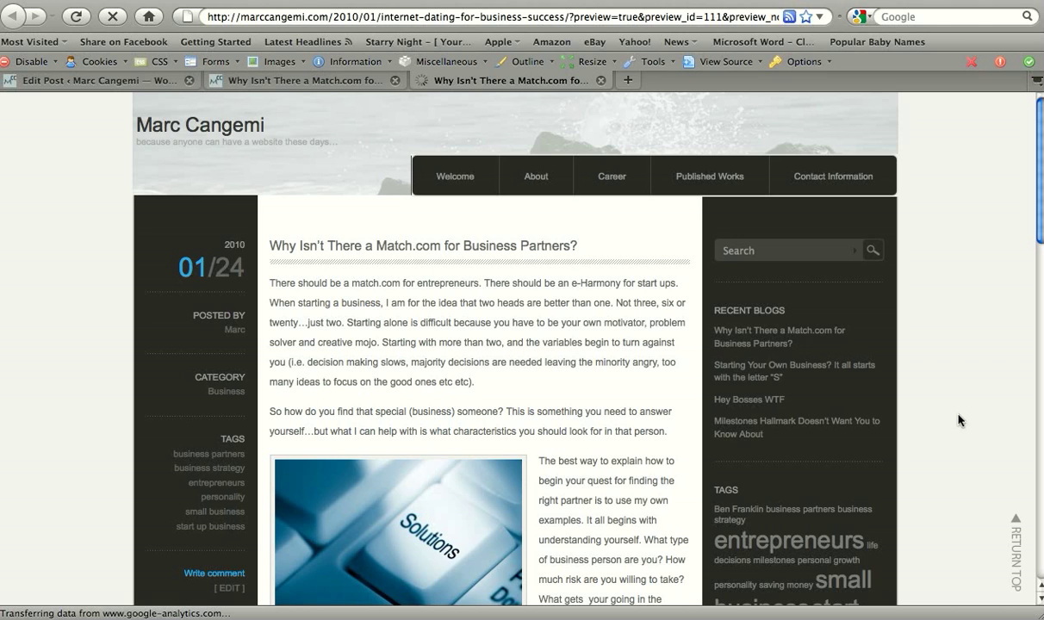
scroll("down", 3)
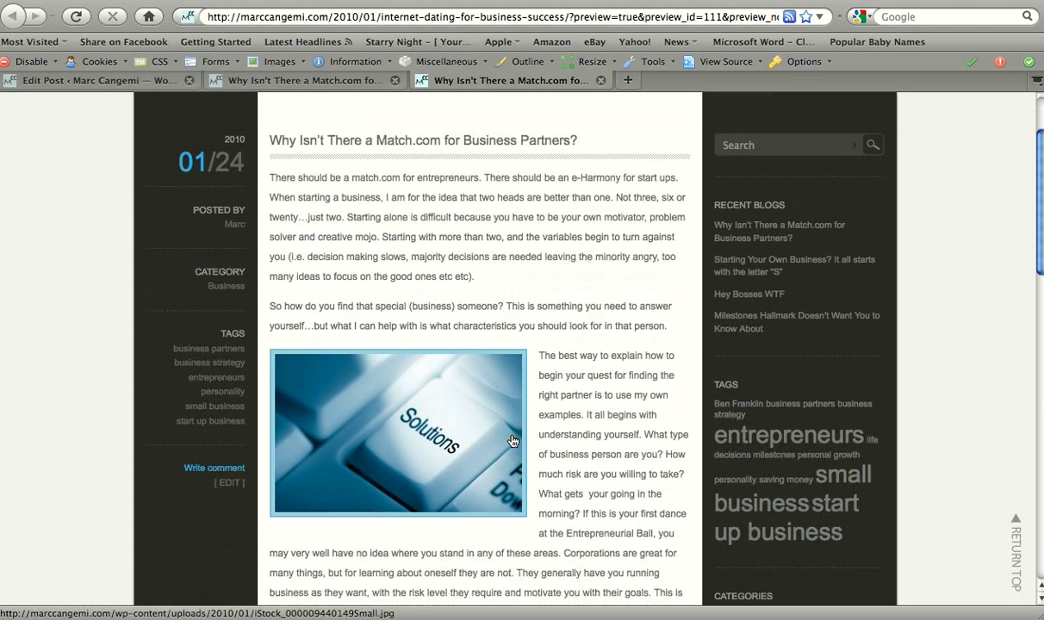
scroll("down", 3)
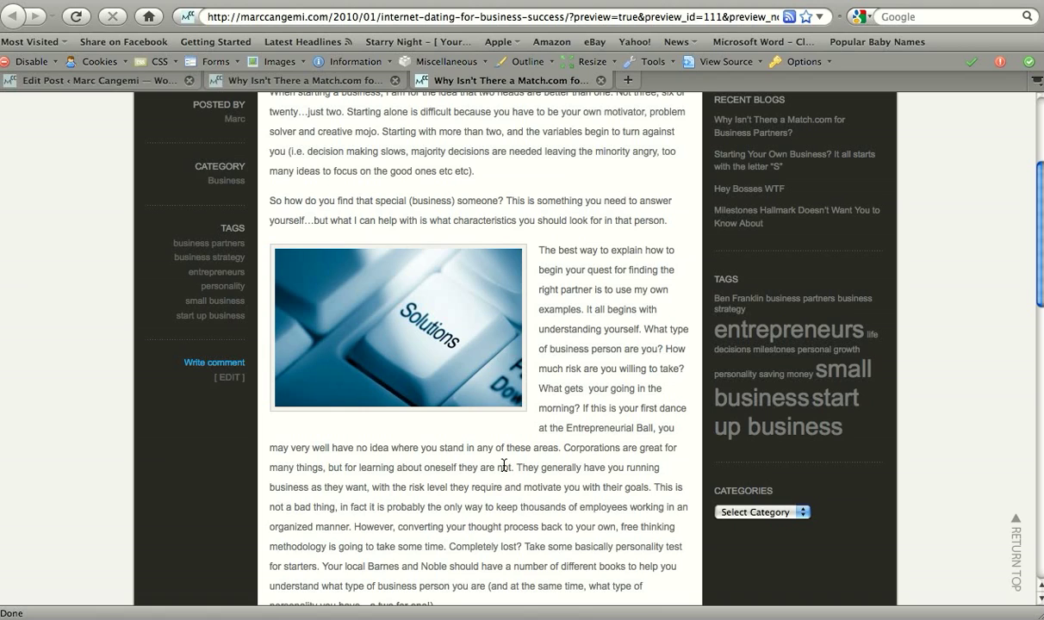
mouse_move(507, 465)
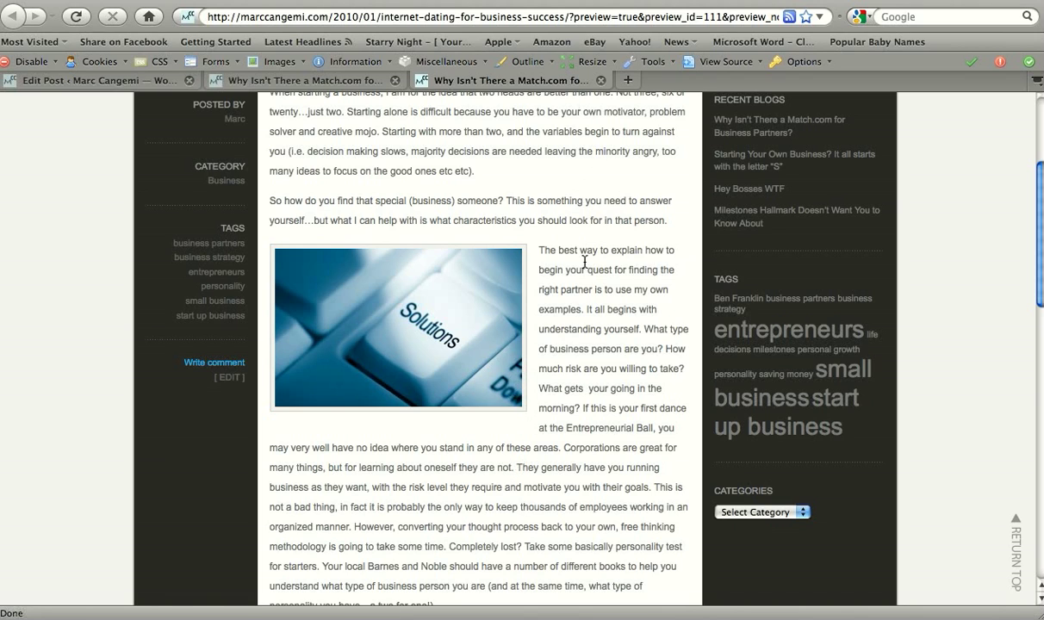
mouse_move(441, 289)
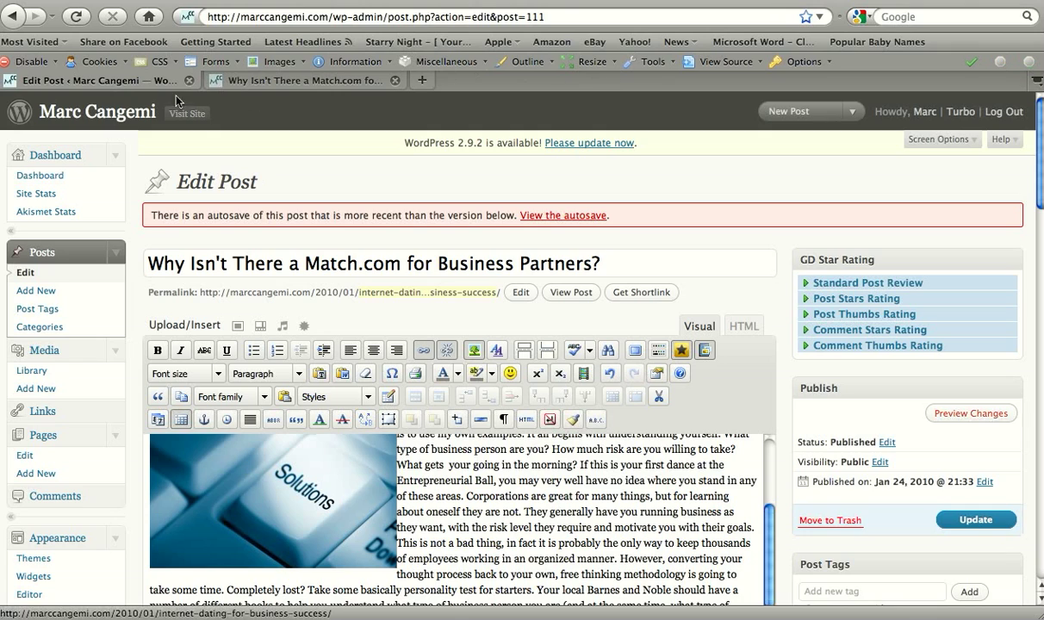
Reach the Advanced Settings of the Solutions image's edit dialog
left_click(272, 500)
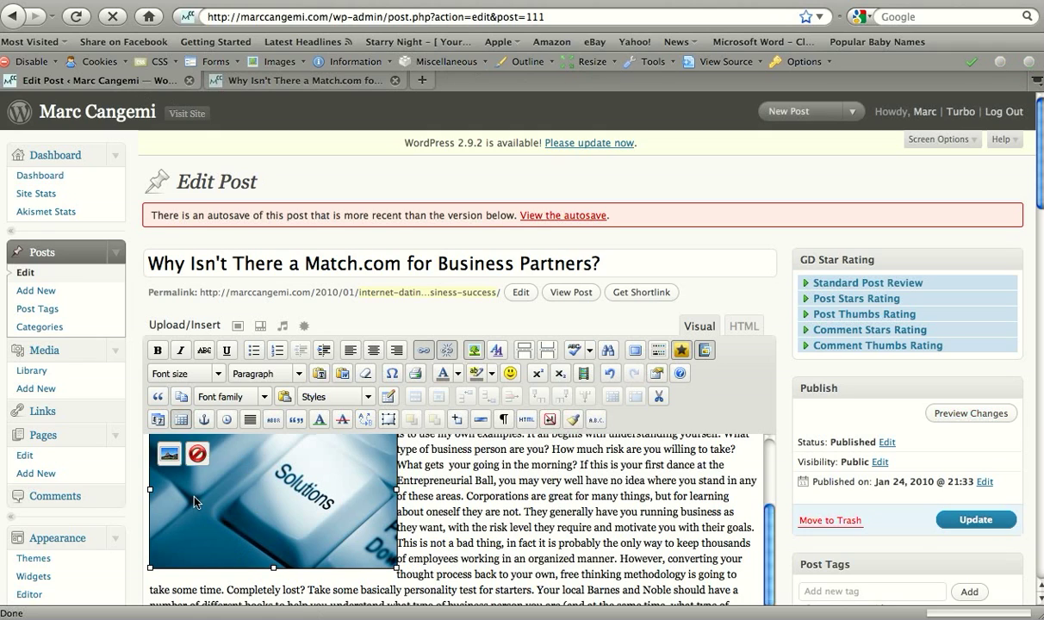
left_click(168, 453)
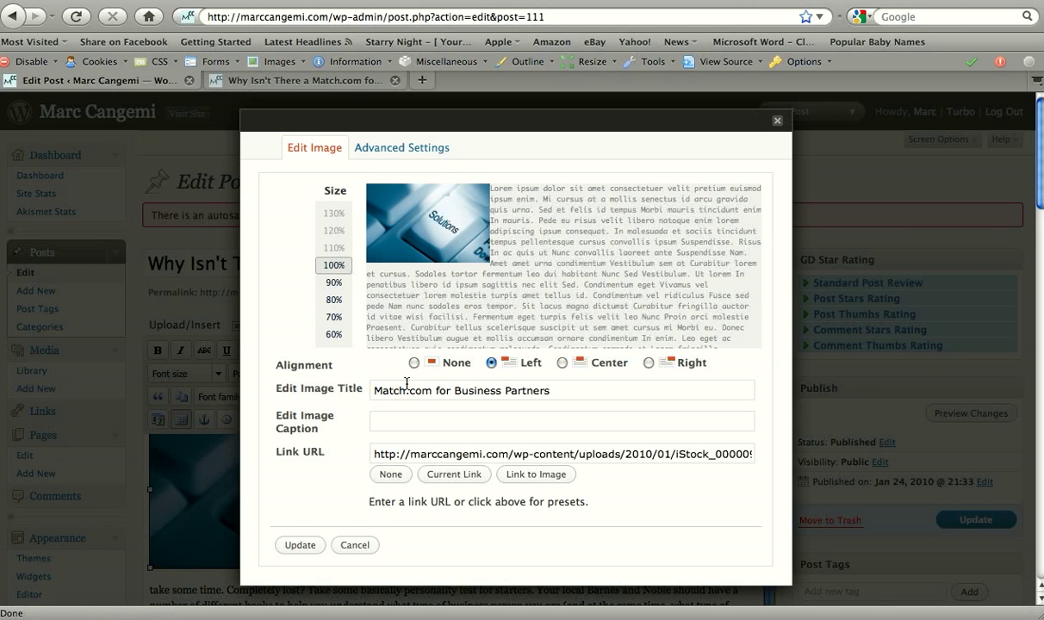
left_click(401, 148)
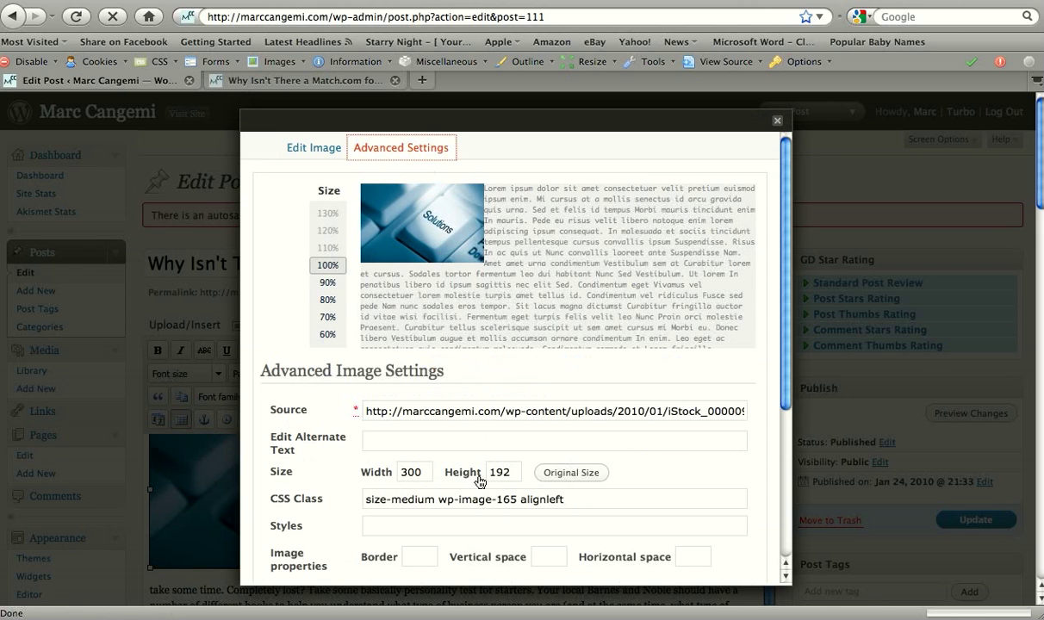
scroll("down", 3)
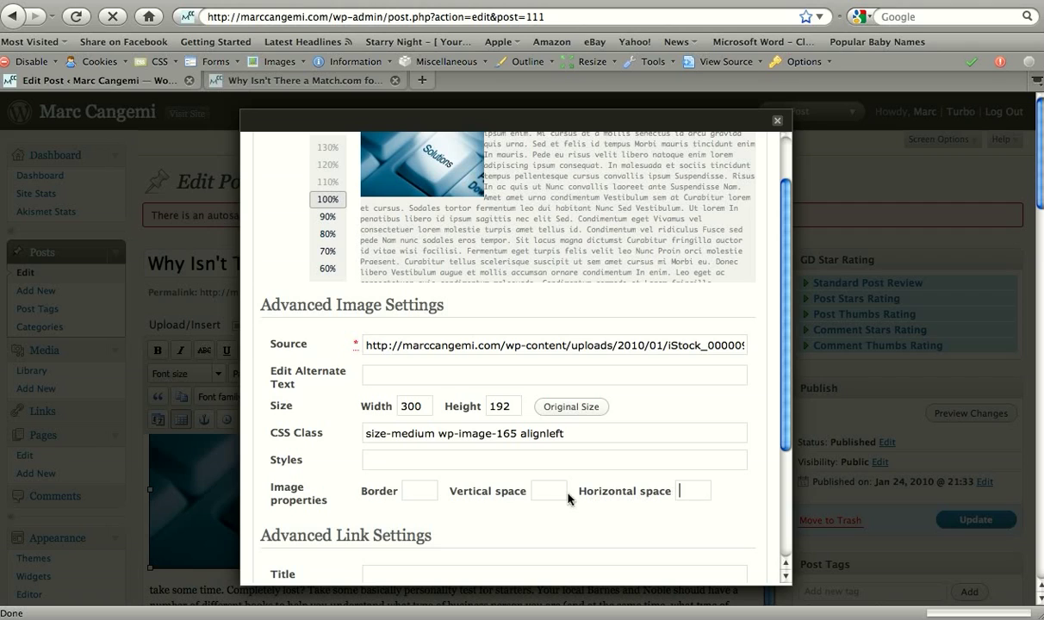
mouse_move(794, 389)
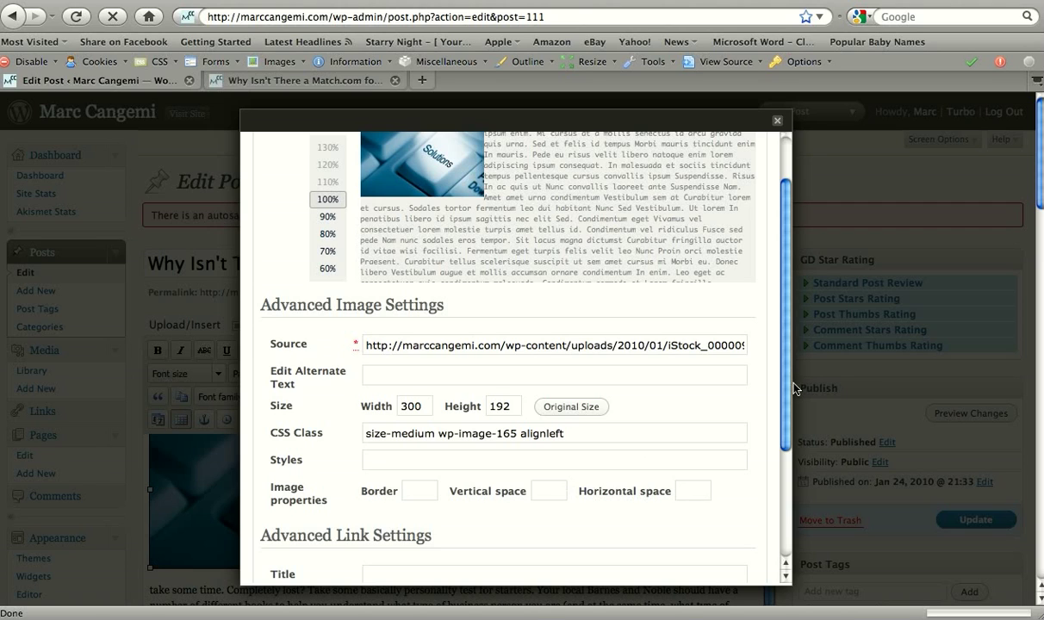
Give the image 20-pixel horizontal space and a 2-pixel solid black border
left_click(692, 489)
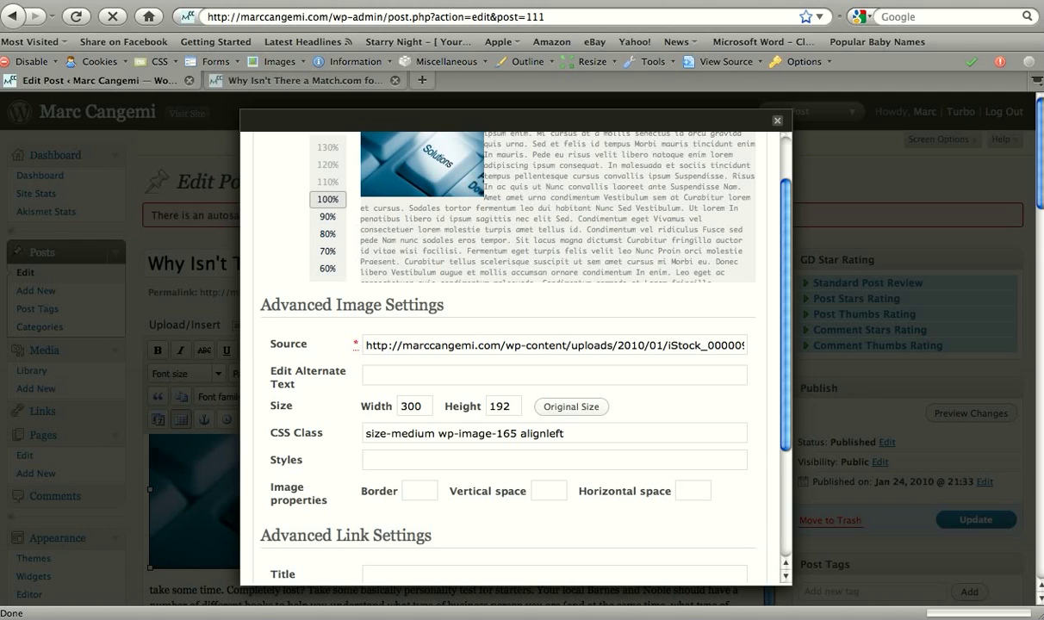
type("20")
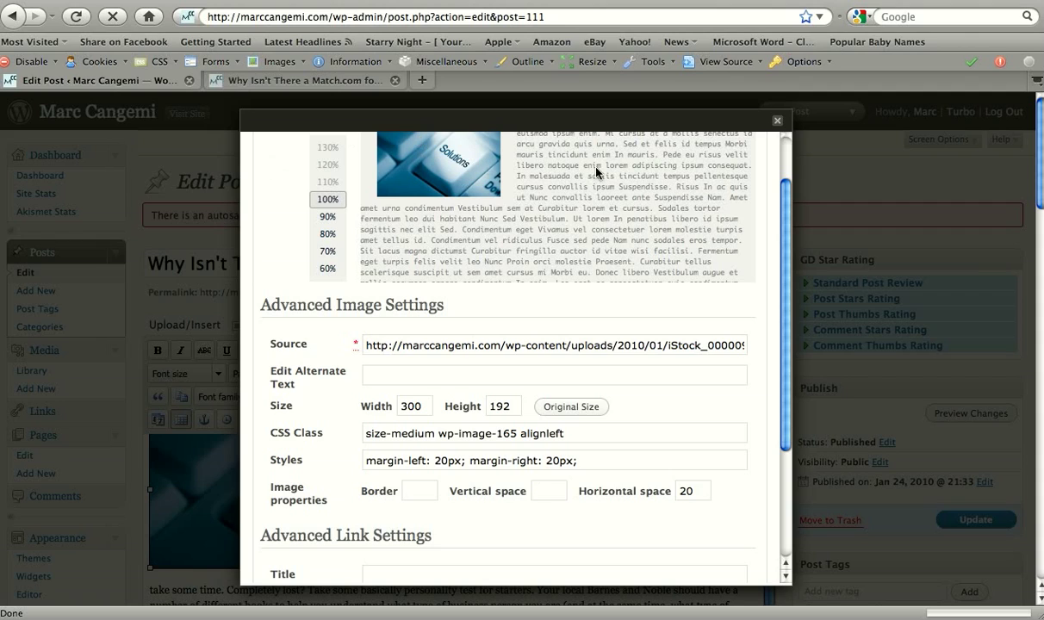
left_click(548, 491)
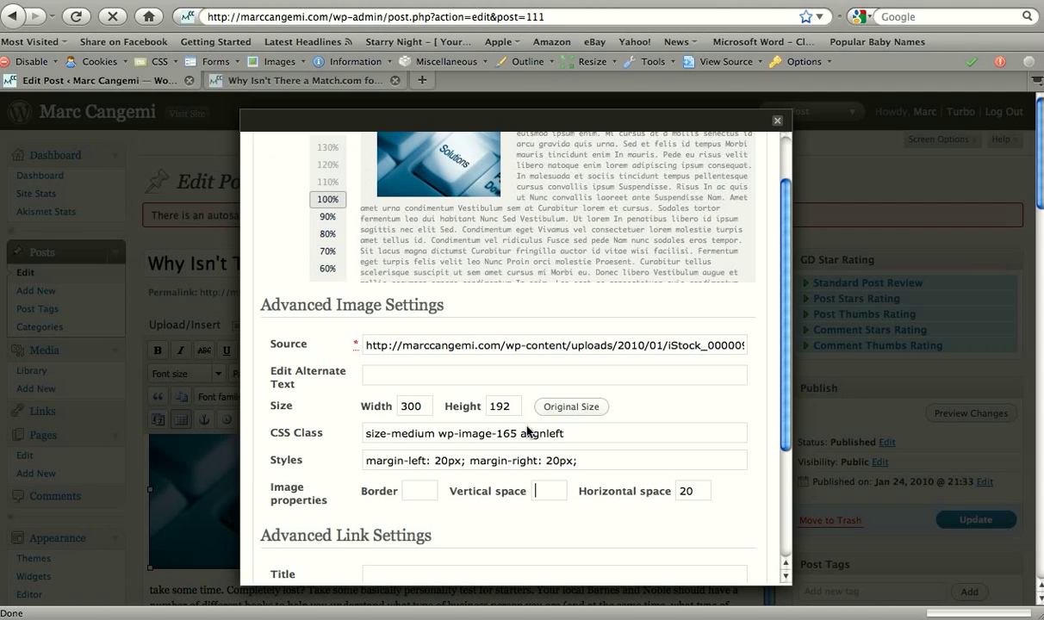
mouse_move(511, 145)
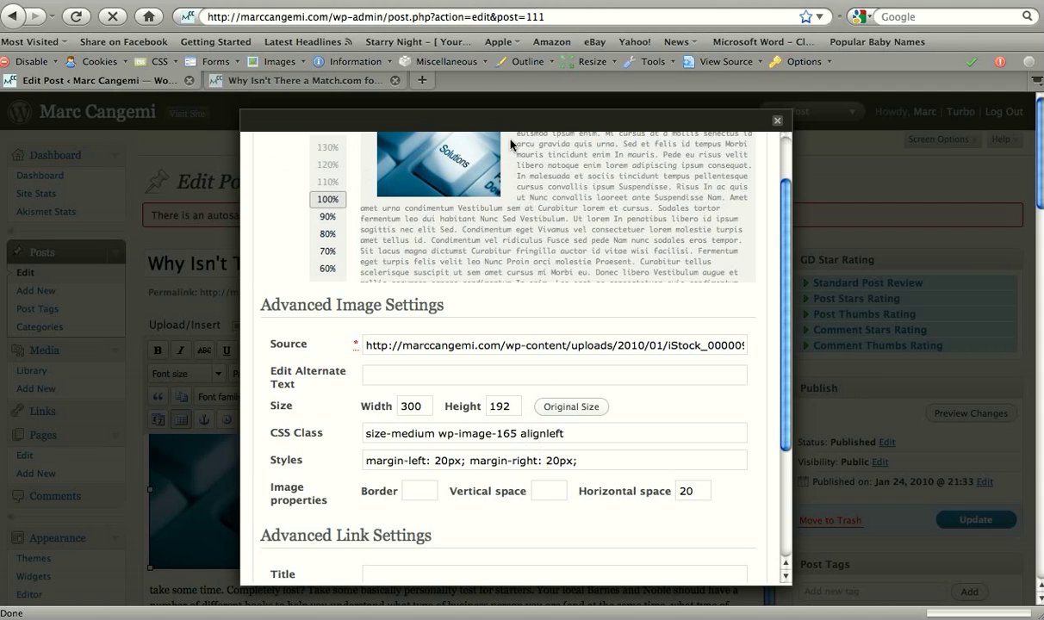
left_click(547, 489)
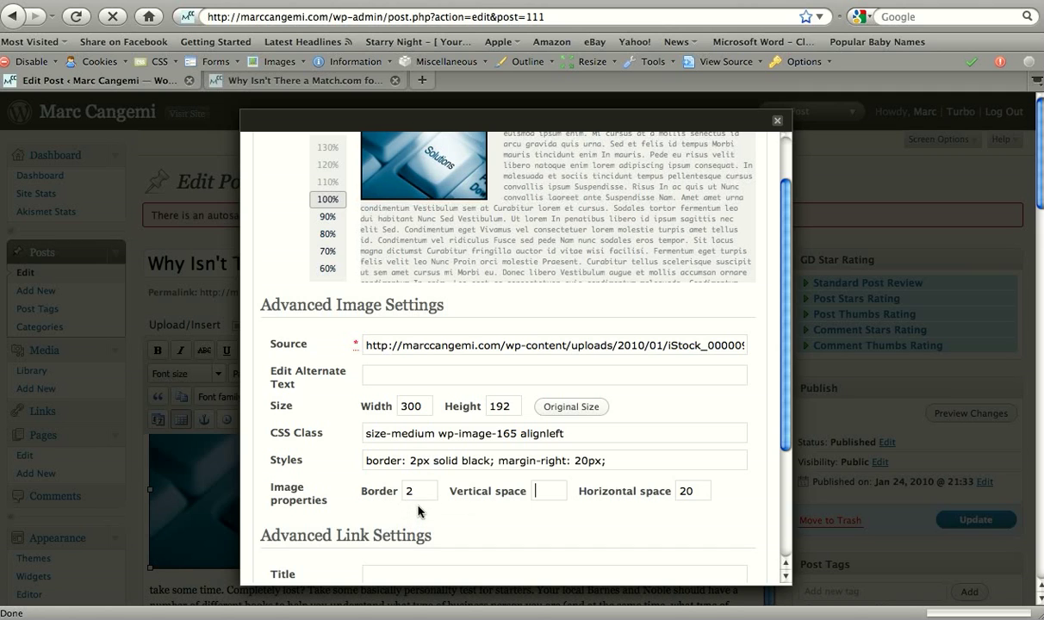
scroll("down", 3)
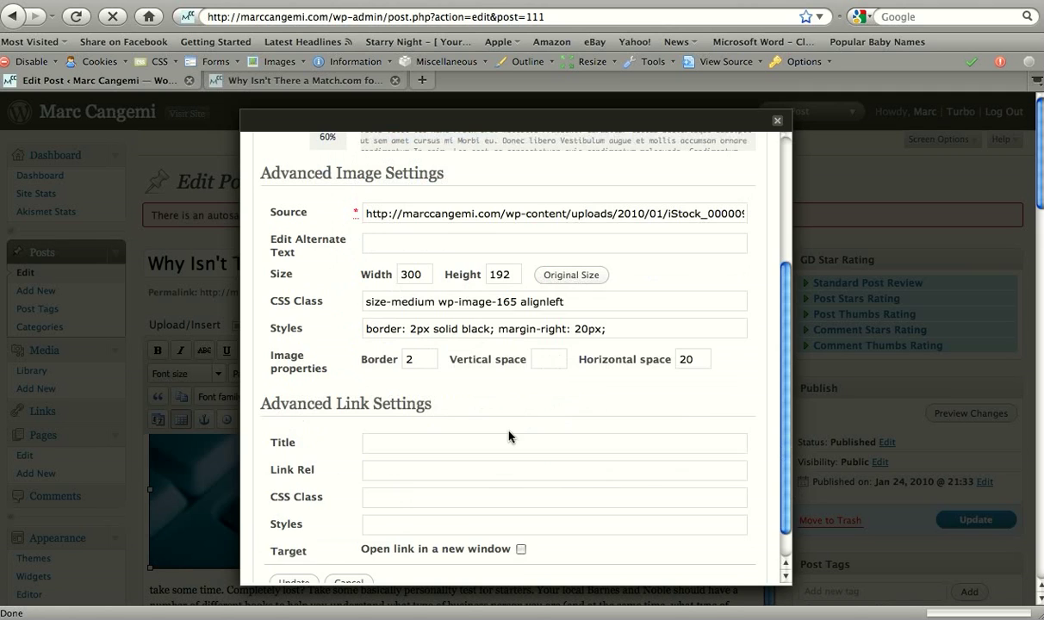
scroll("down", 3)
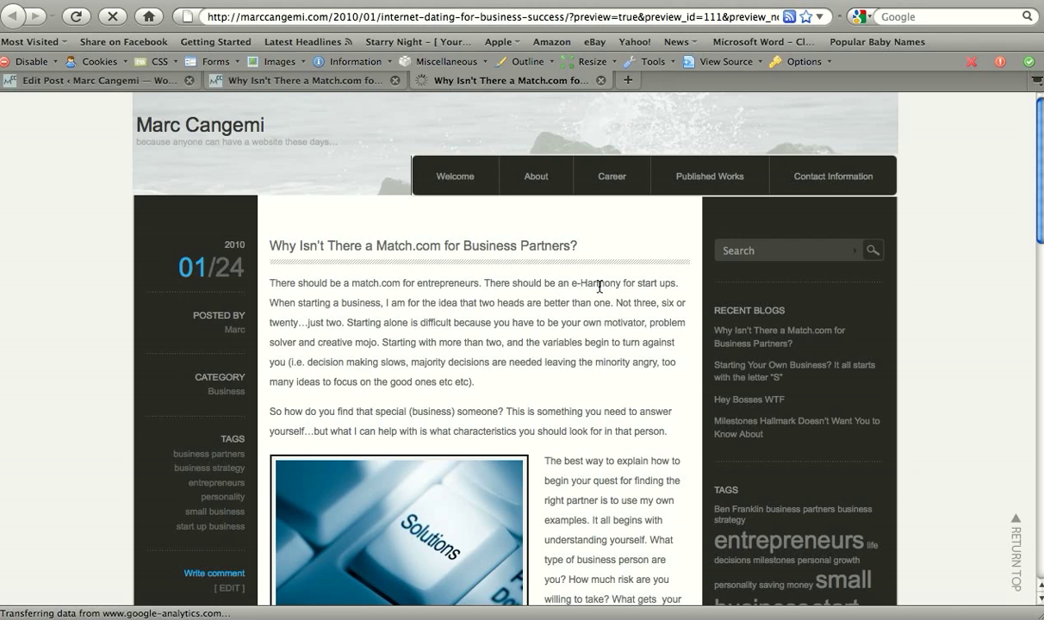
Preview the post showing the bordered, left-aligned Solutions image with wrapped text
scroll("down", 3)
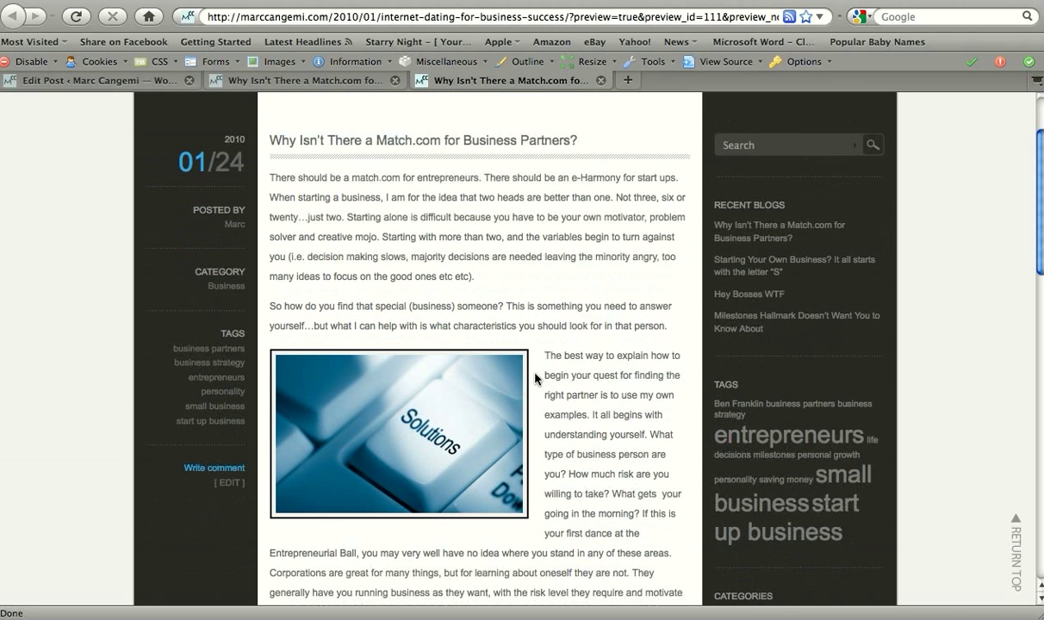
mouse_move(550, 377)
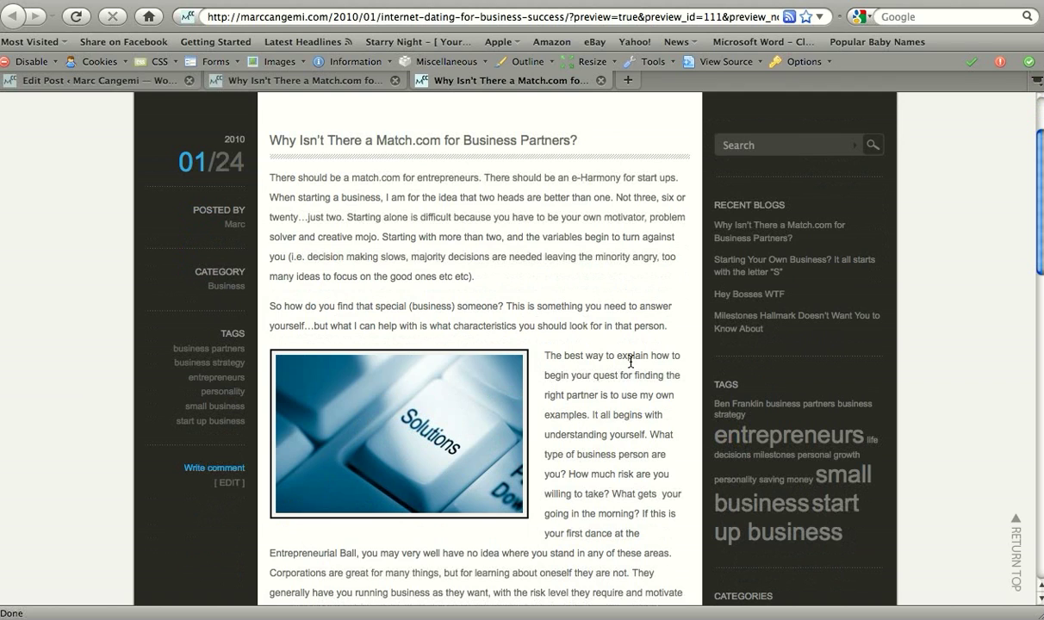
mouse_move(578, 159)
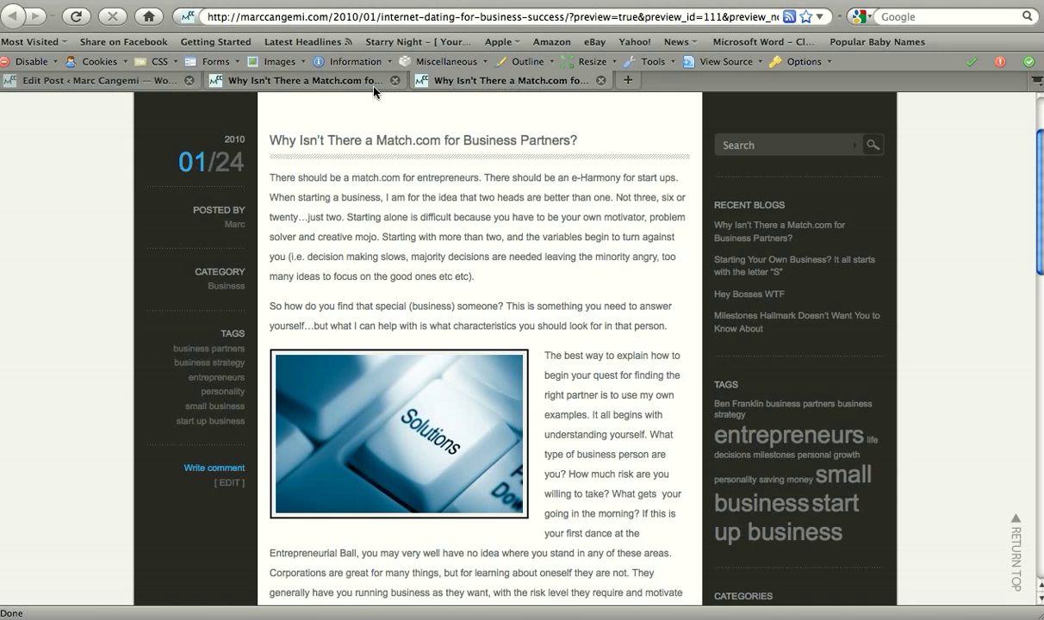
mouse_move(444, 431)
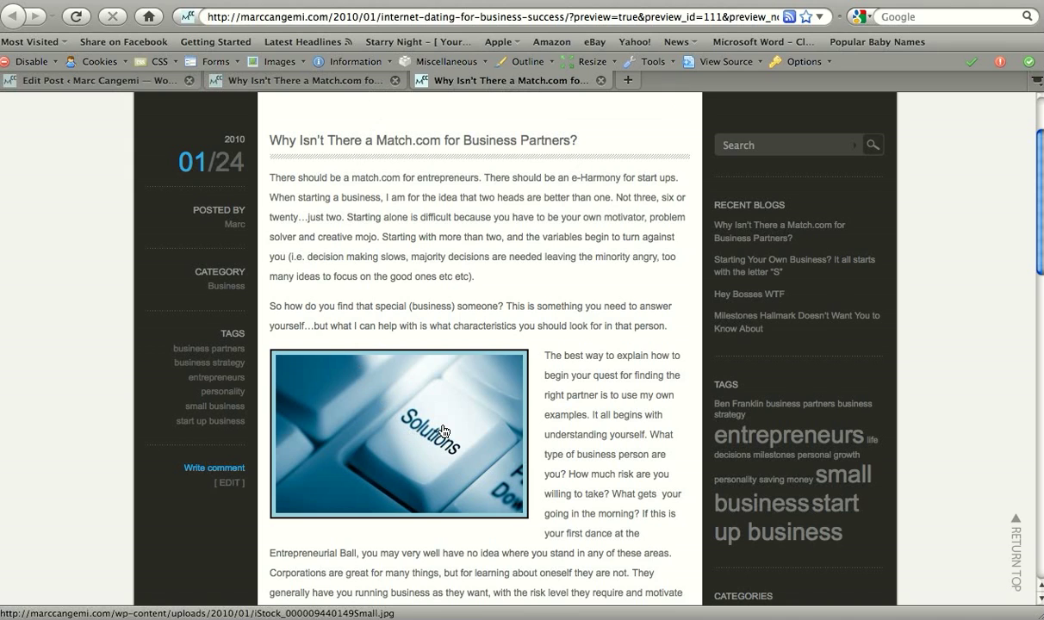
mouse_move(451, 269)
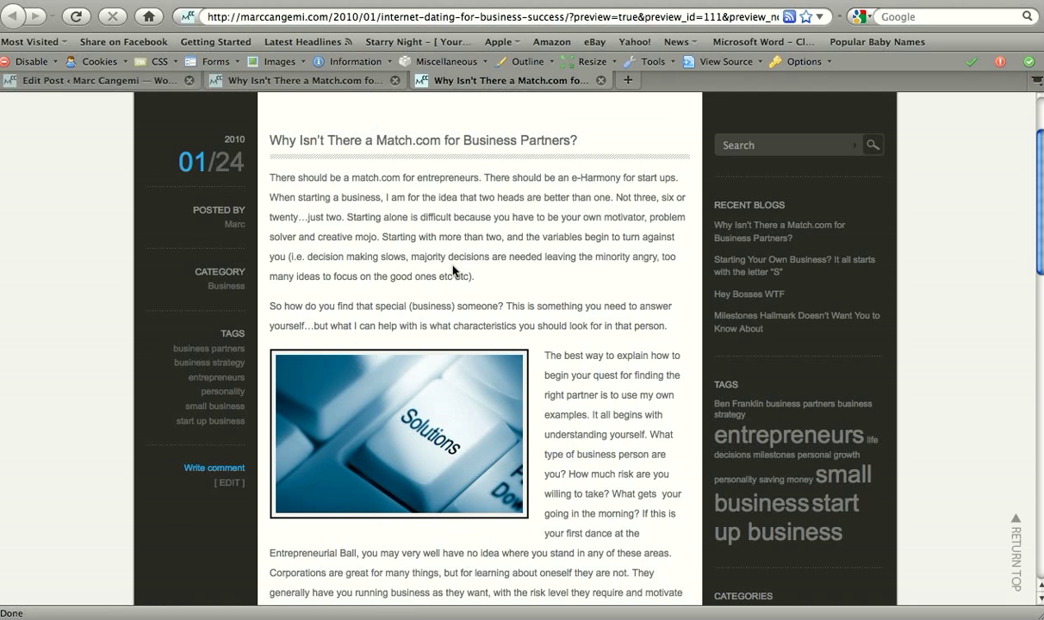
mouse_move(482, 89)
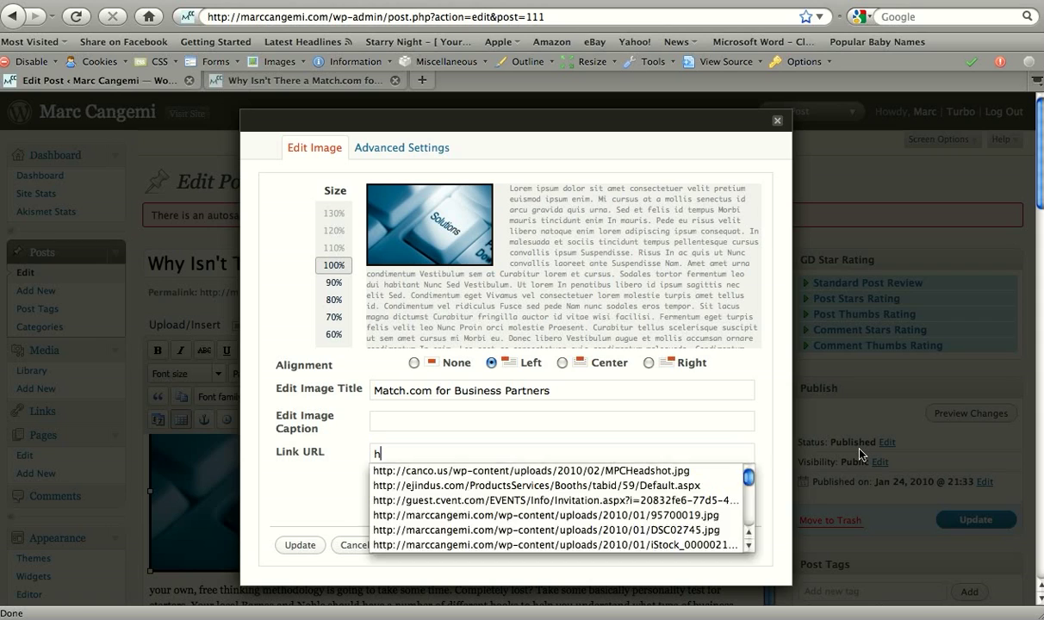
type("ttp")
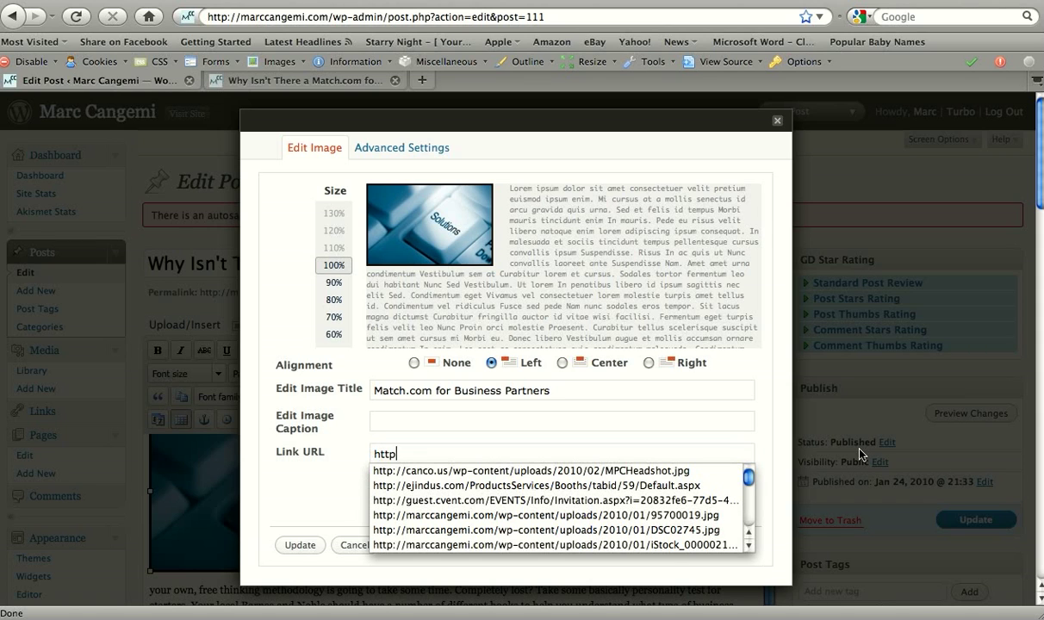
type("://")
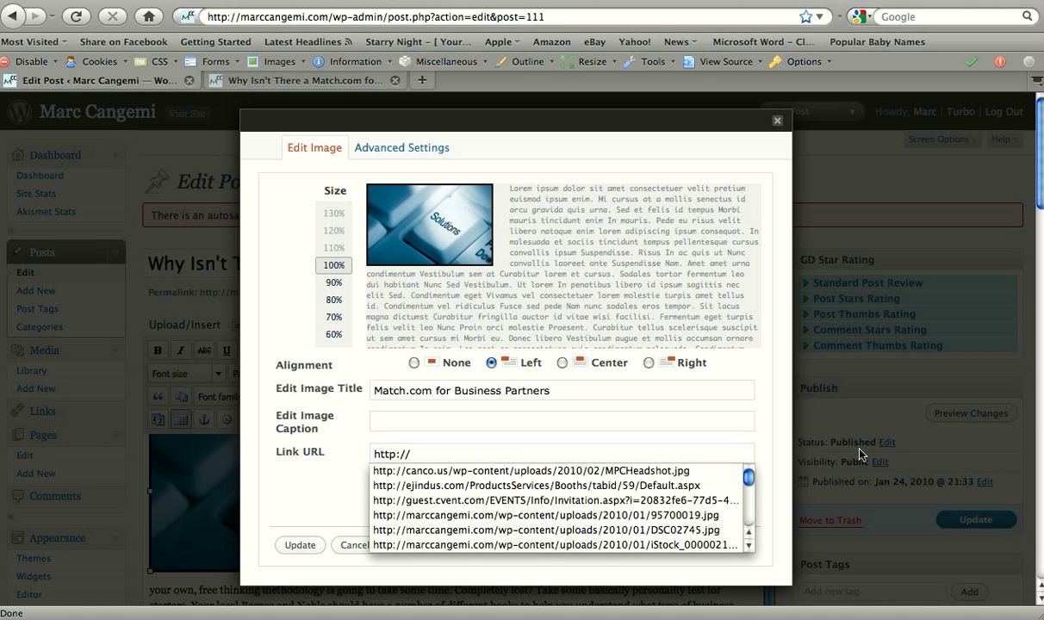
type("www.google")
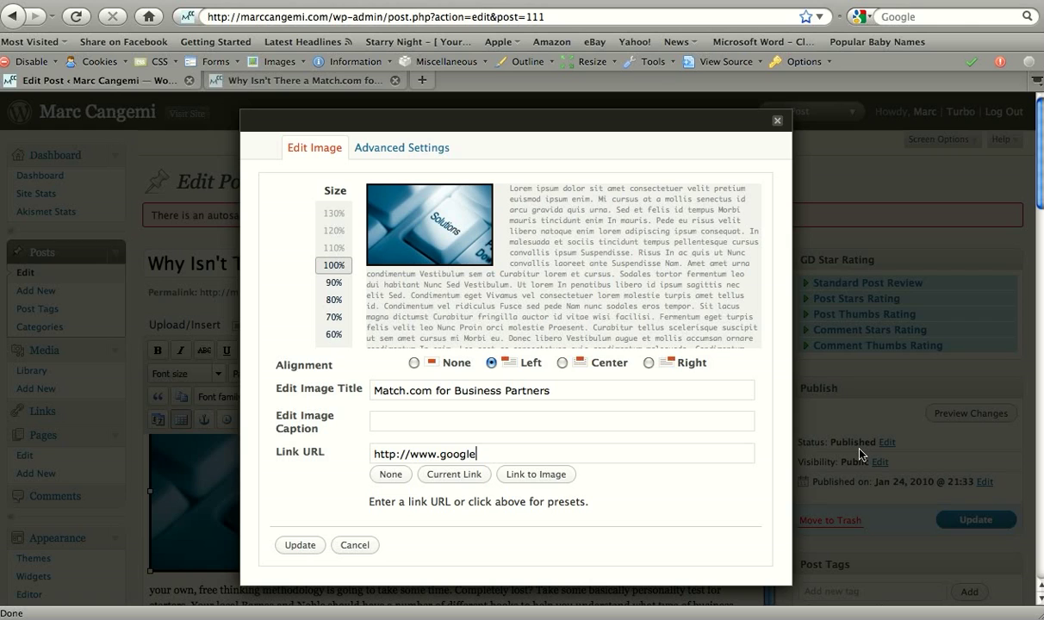
type(".com")
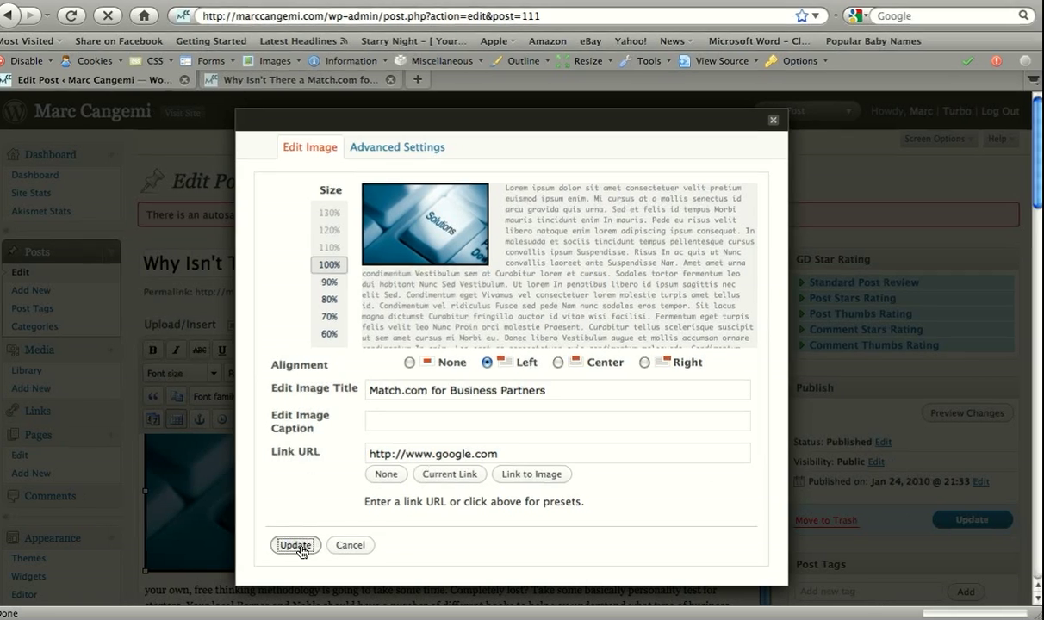
left_click(295, 544)
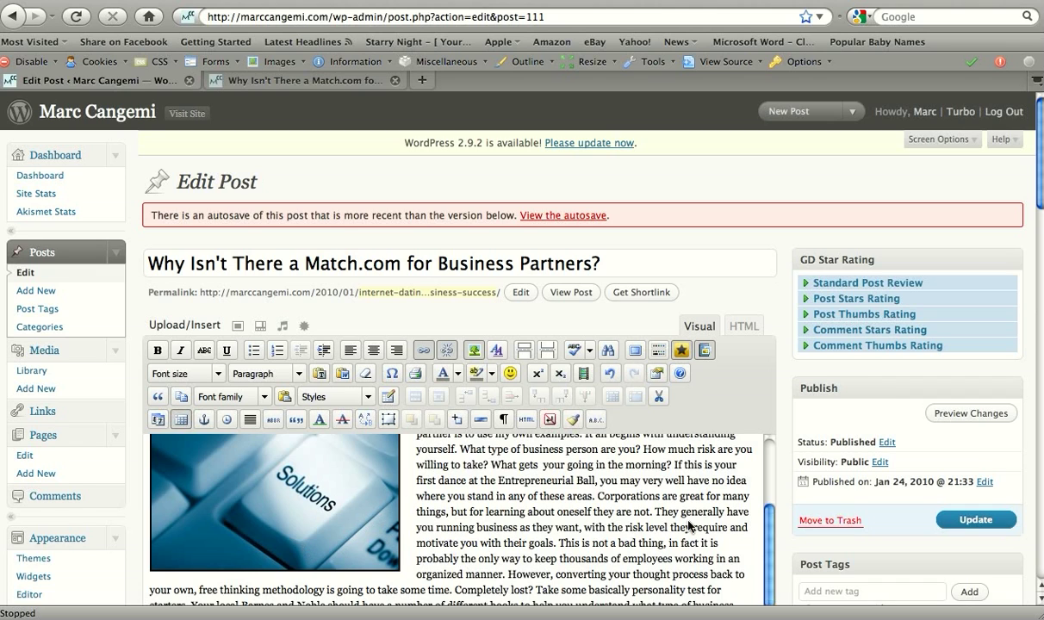
Save the updated post with the linked image
scroll("down", 3)
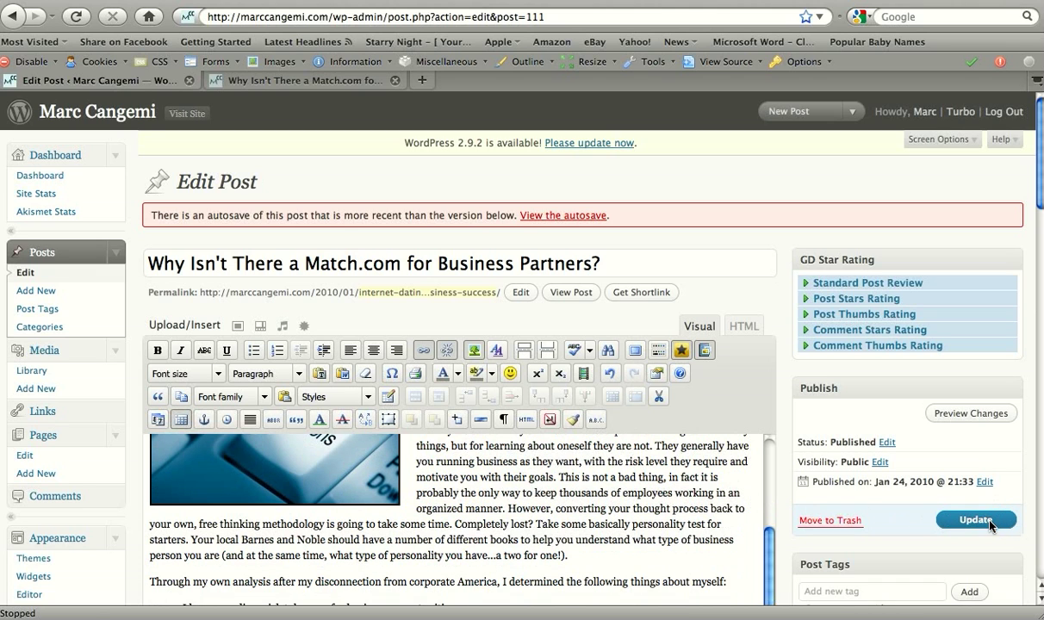
left_click(975, 520)
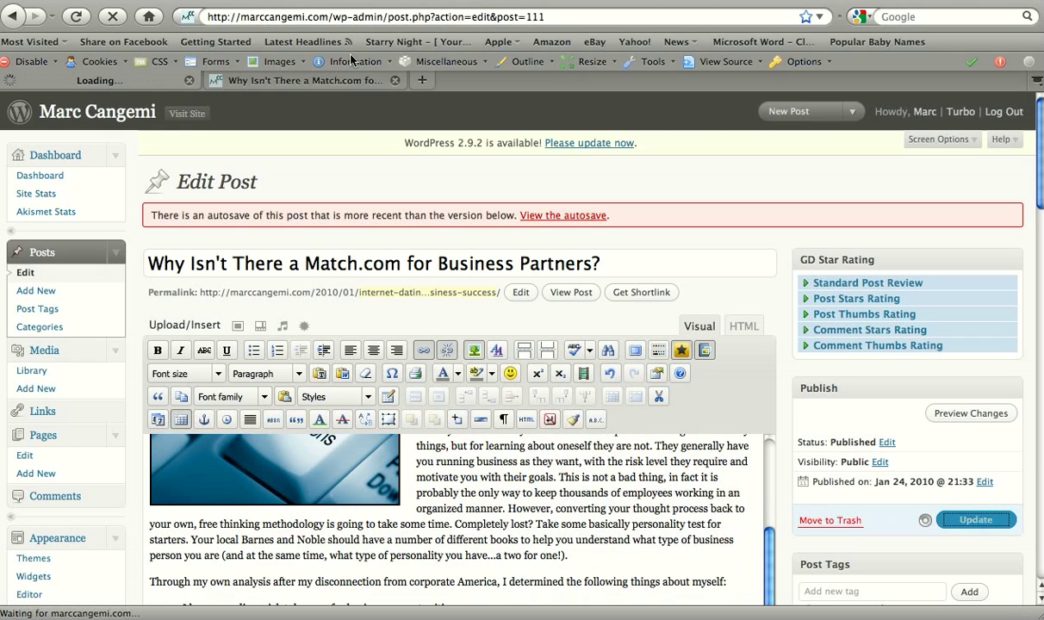
mouse_move(327, 102)
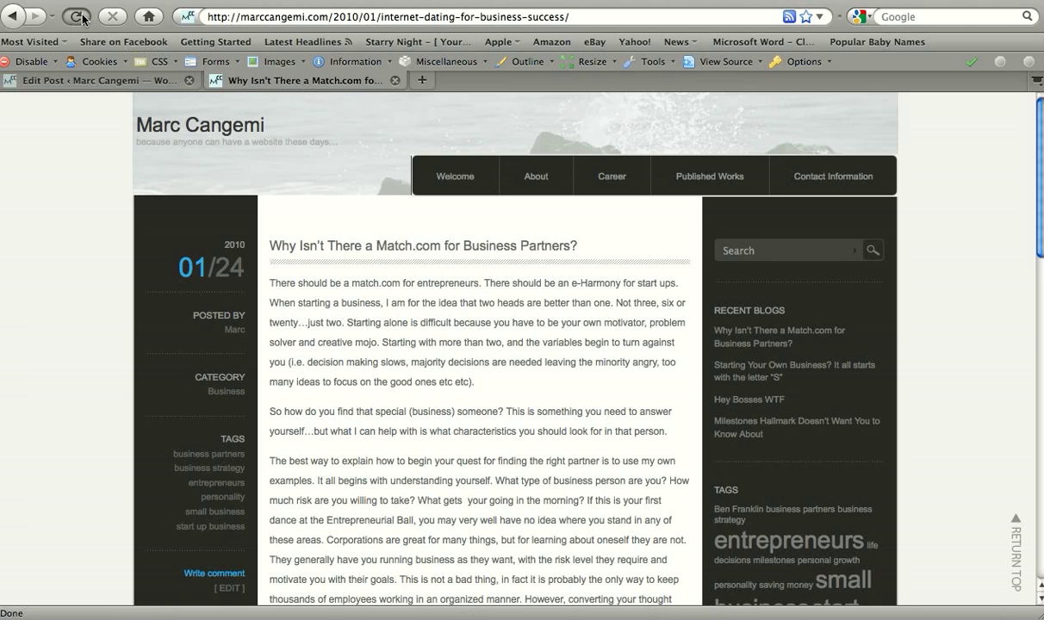
Reload the live post, follow the image link to Google, and return to the post
left_click(76, 17)
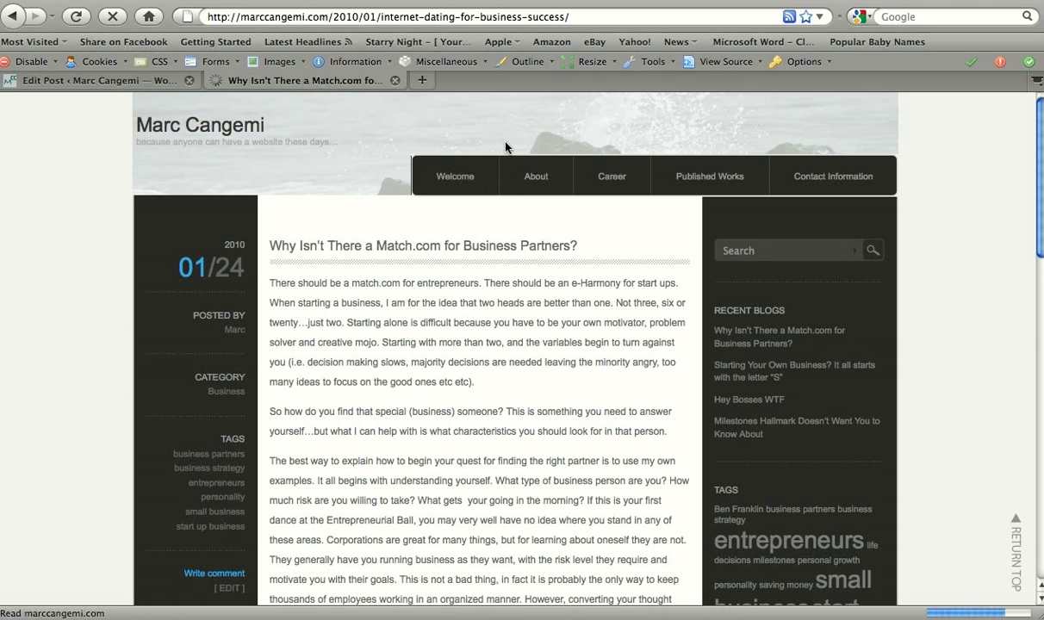
mouse_move(612, 176)
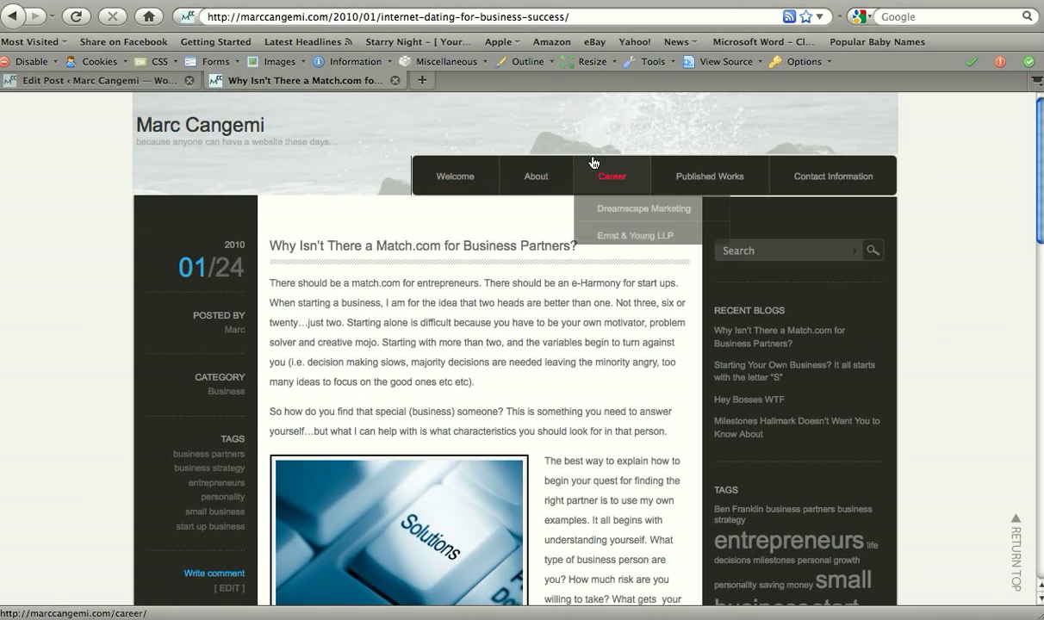
scroll("down", 3)
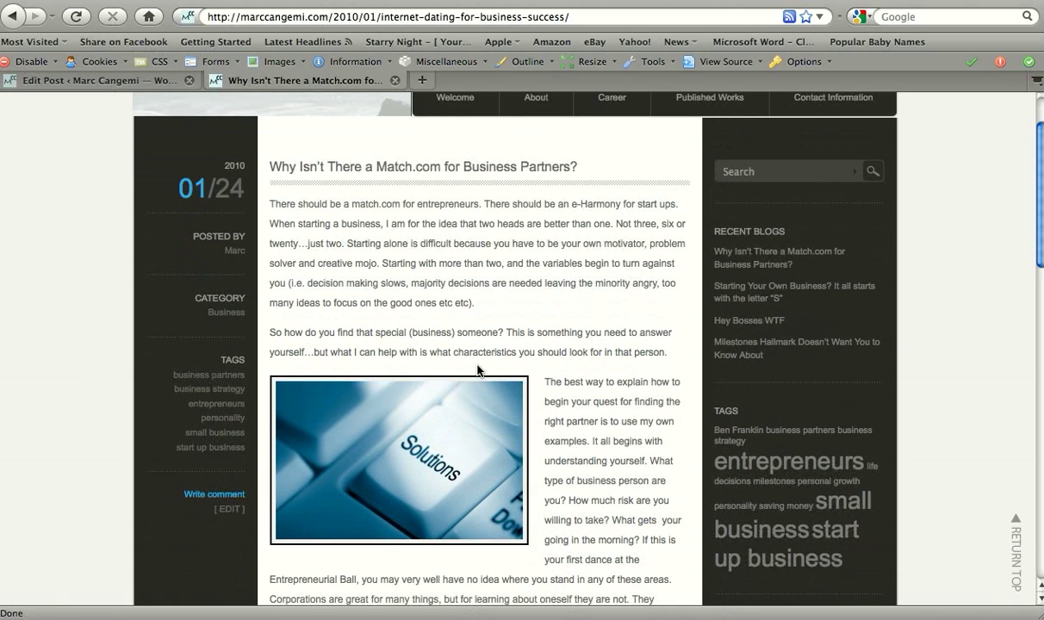
mouse_move(347, 393)
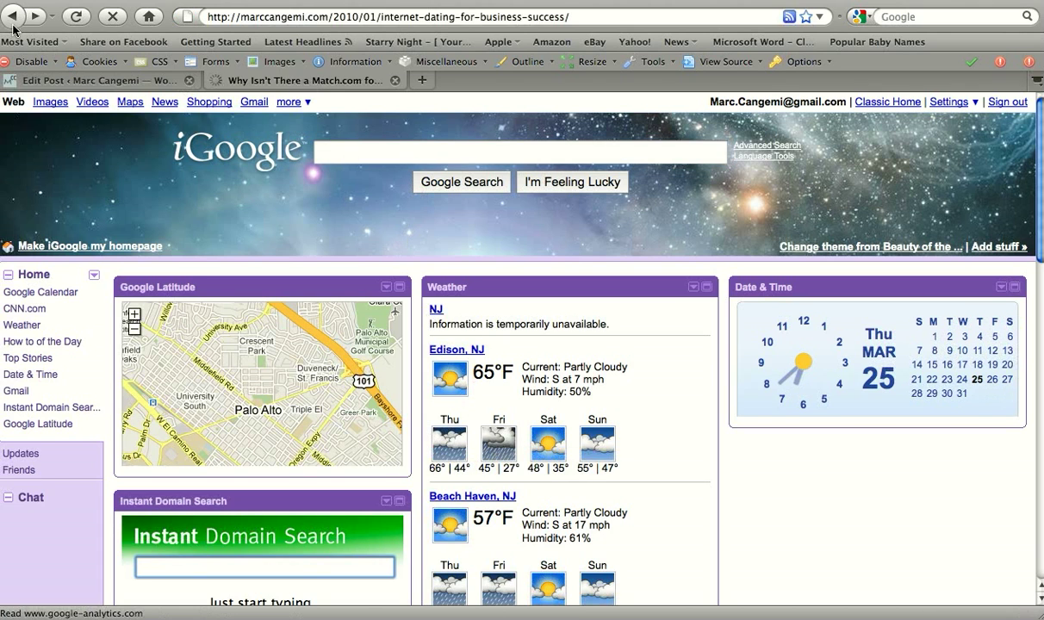
left_click(296, 81)
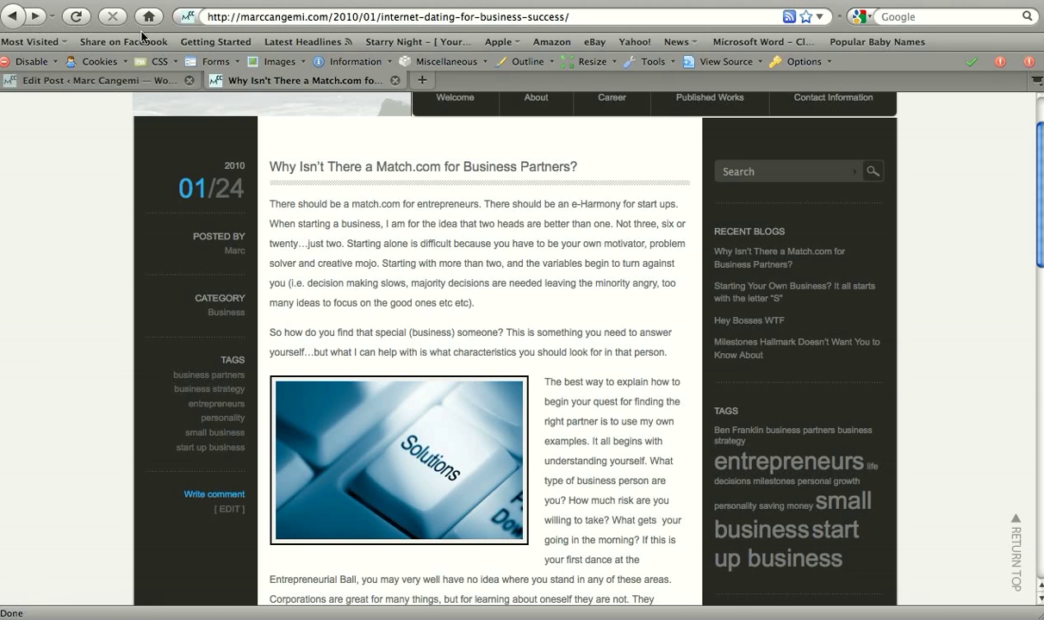